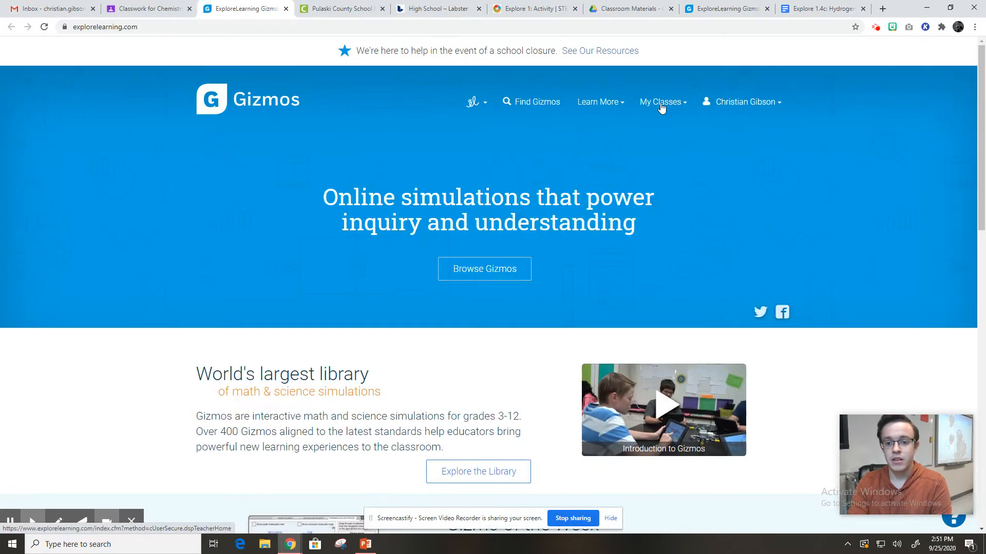
# Open the 1st period Chemistry class from My Classes
pyautogui.click(660, 101)
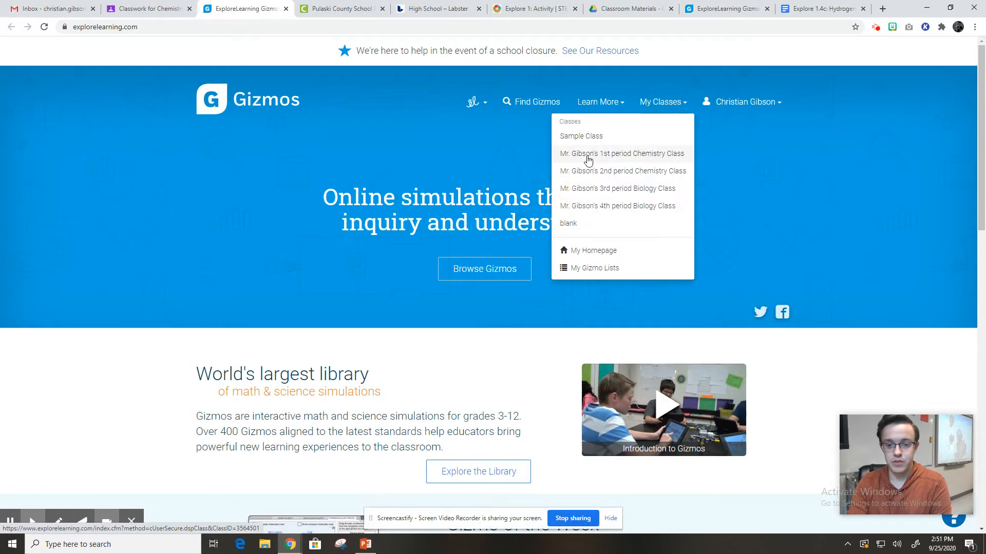
pyautogui.click(621, 153)
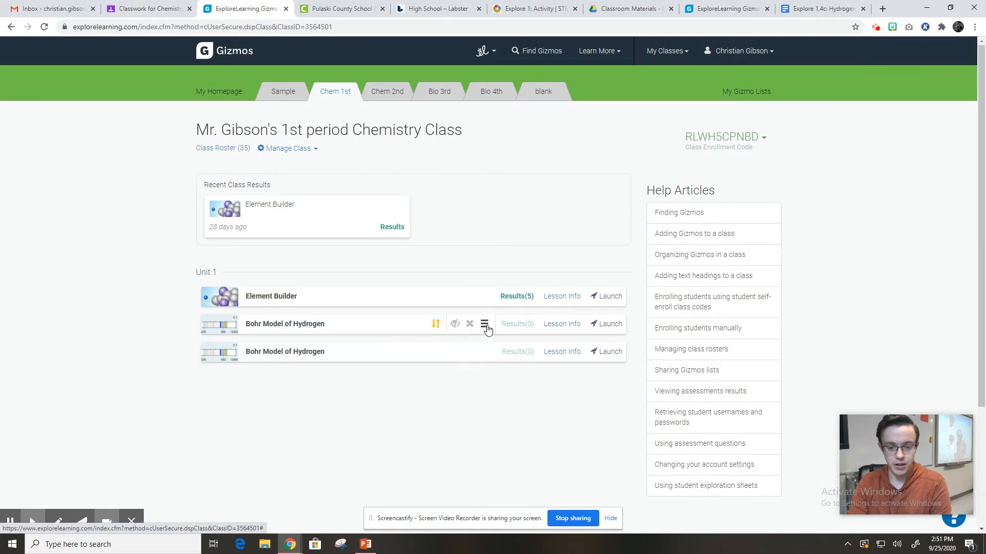
pyautogui.moveTo(432, 326)
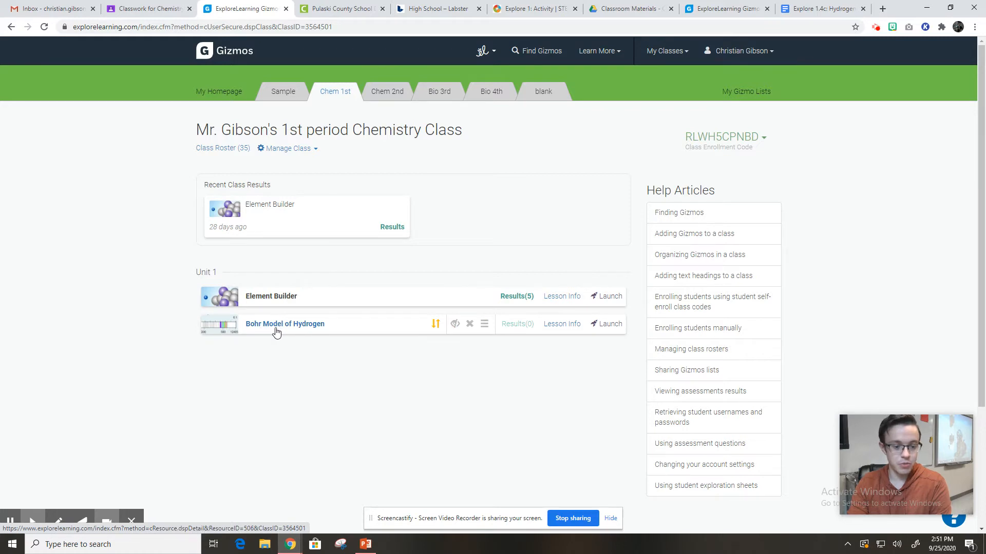
pyautogui.moveTo(390, 5)
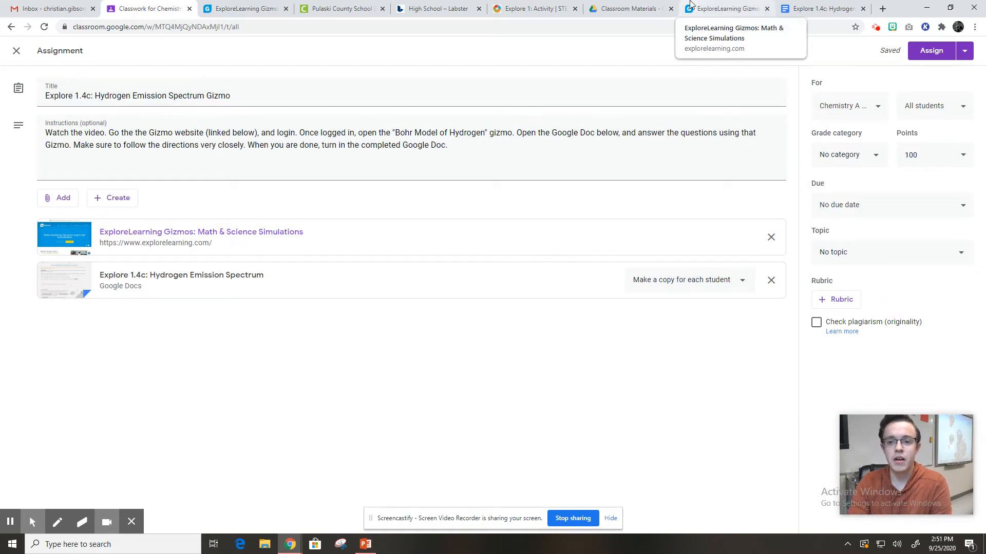
# From the Gizmos site, reopen 1st period Chemistry and open the Bohr Model of Hydrogen page
pyautogui.click(723, 9)
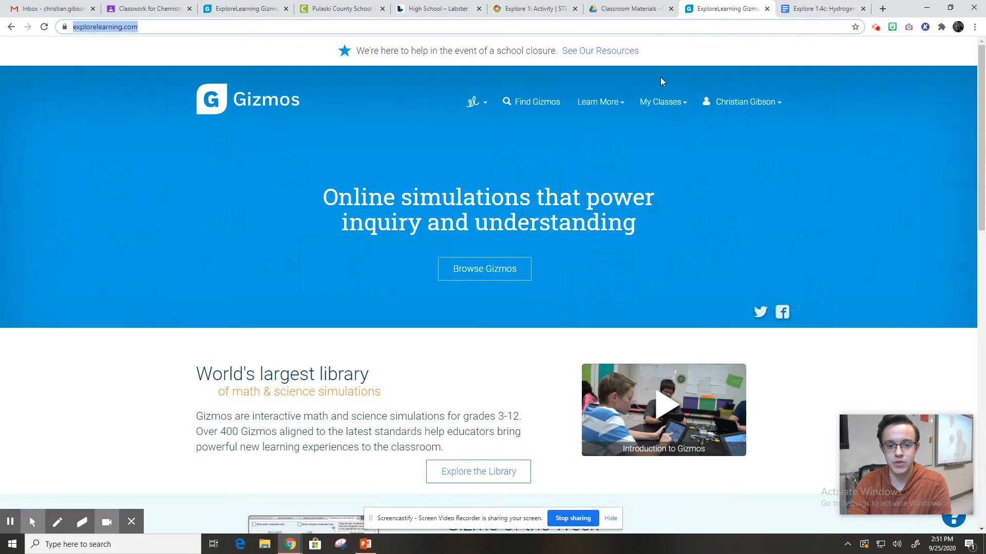
pyautogui.click(661, 101)
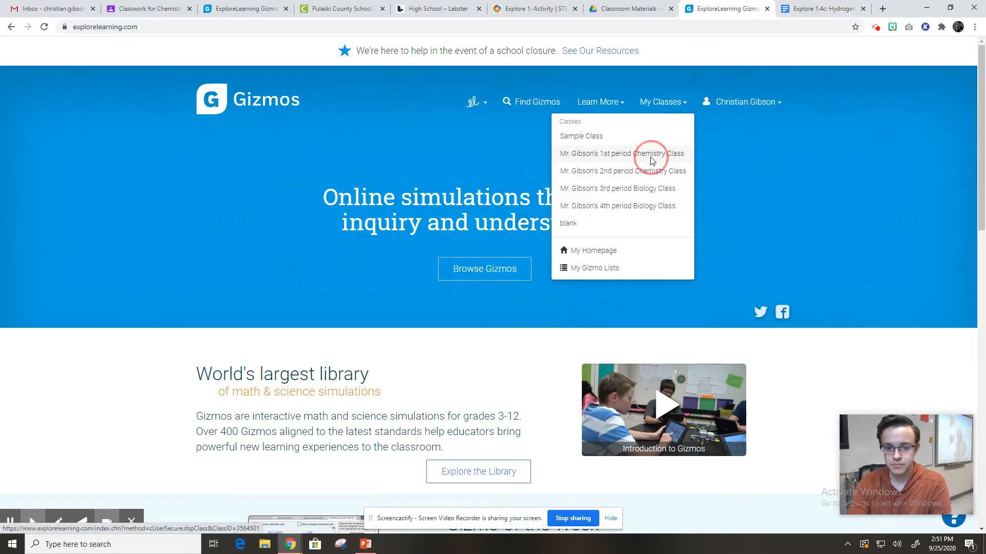
pyautogui.click(622, 153)
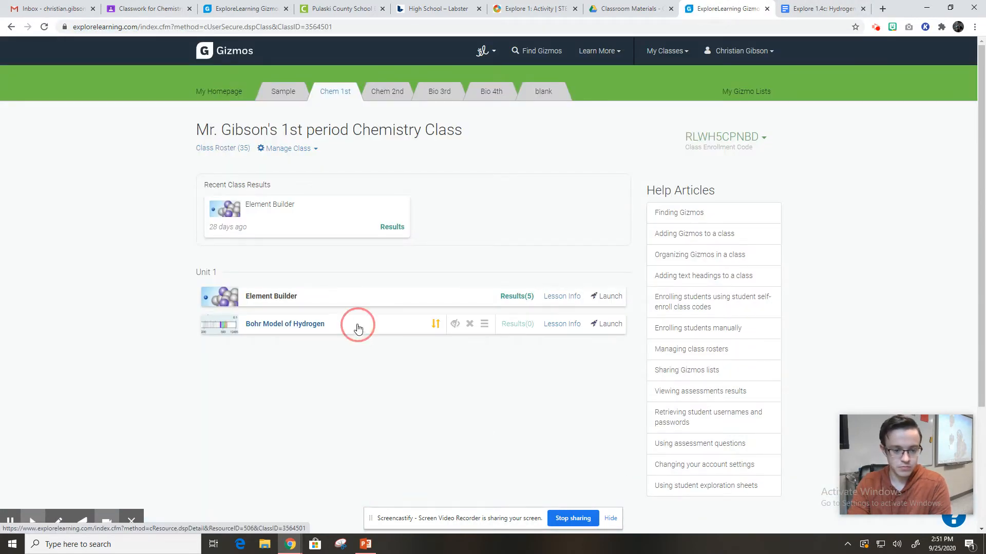
pyautogui.click(284, 323)
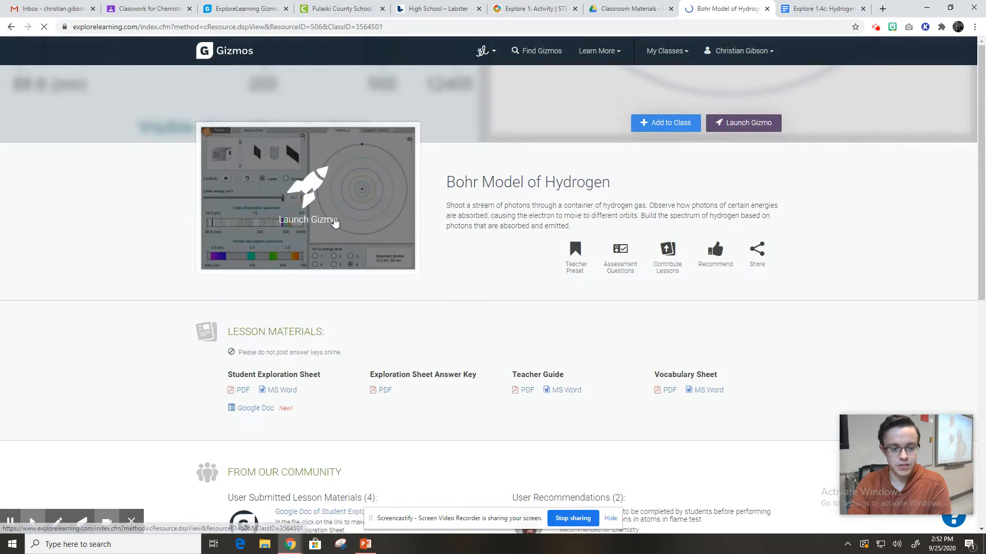
# Launch the Bohr Model simulation and view the Energy Levels diagram, then the Orbitals view
pyautogui.click(307, 220)
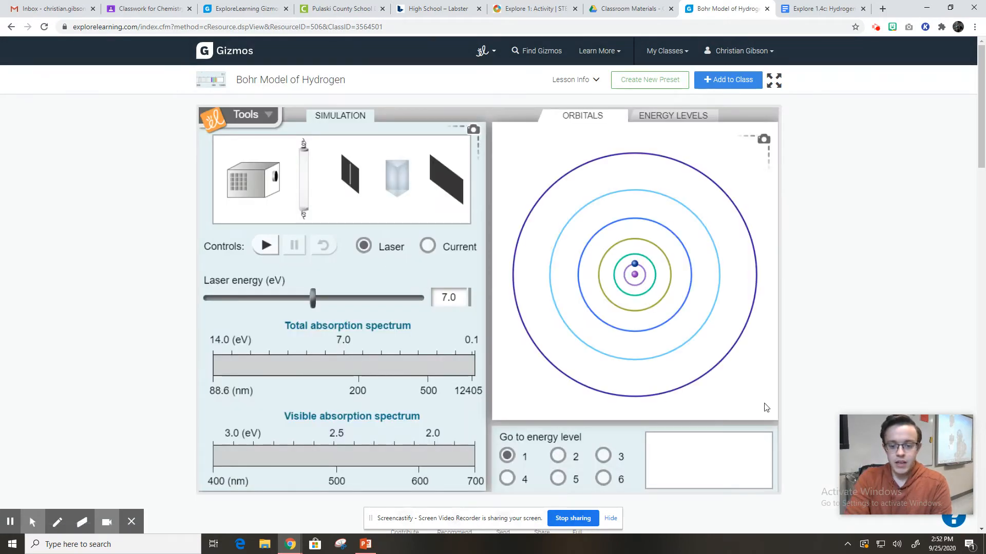
pyautogui.moveTo(218, 146)
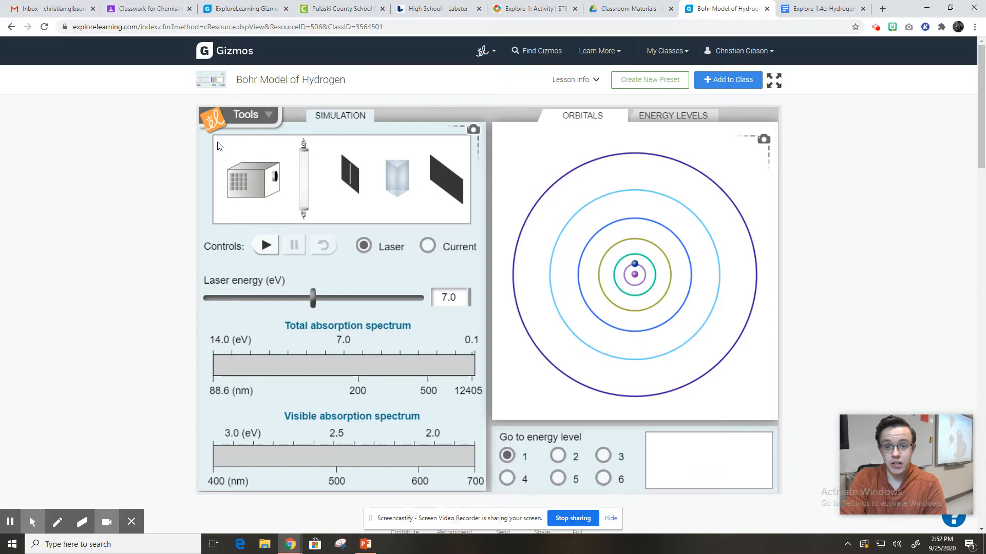
pyautogui.moveTo(178, 232)
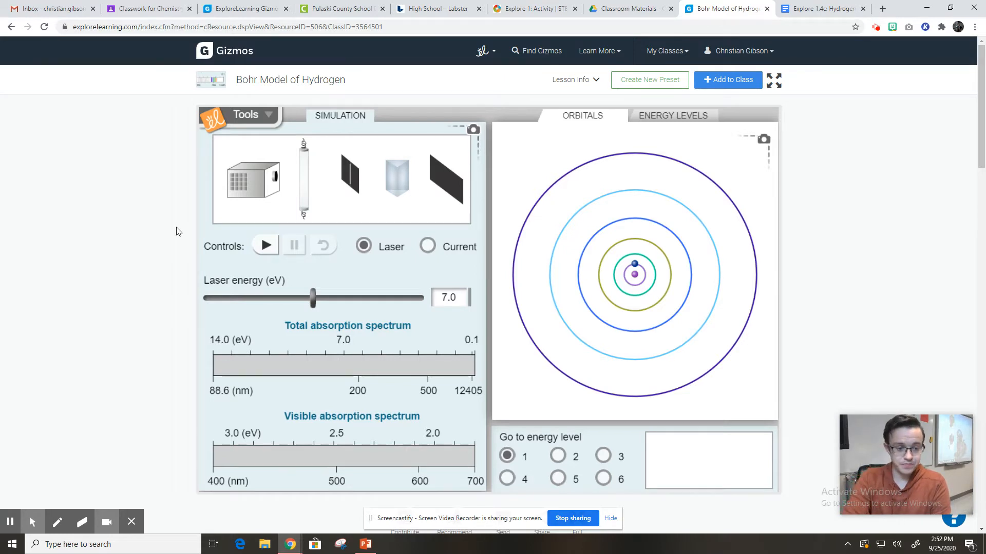
pyautogui.moveTo(370, 192)
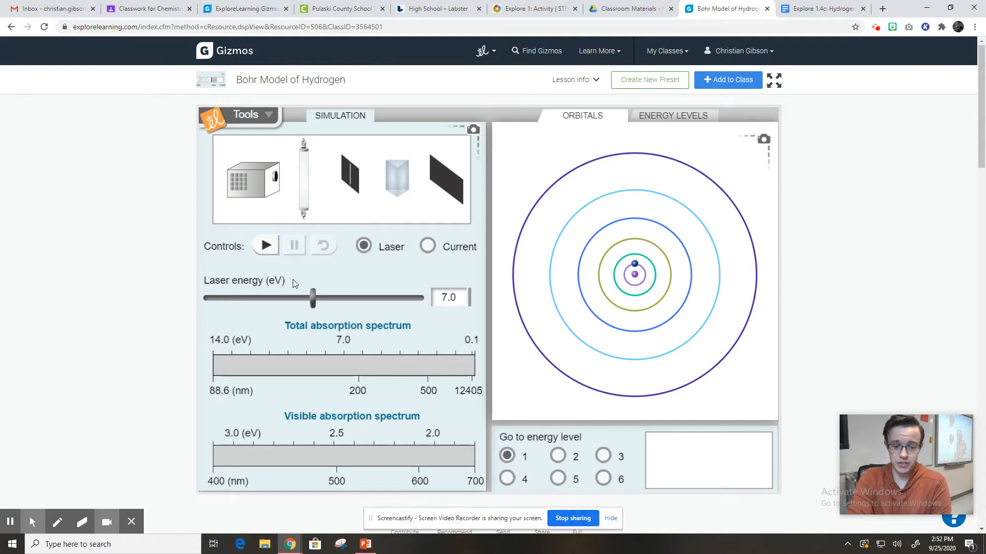
pyautogui.moveTo(601, 291)
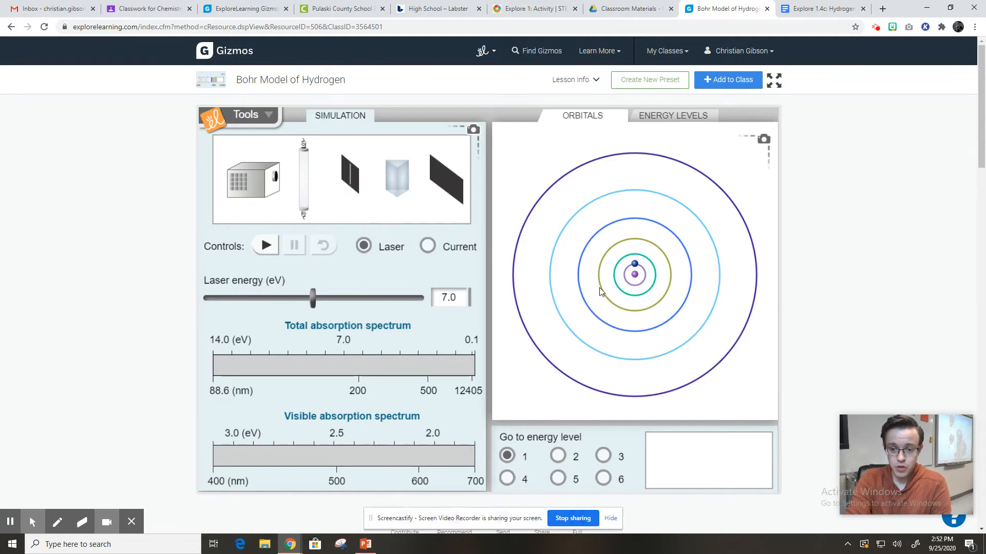
pyautogui.moveTo(641, 277)
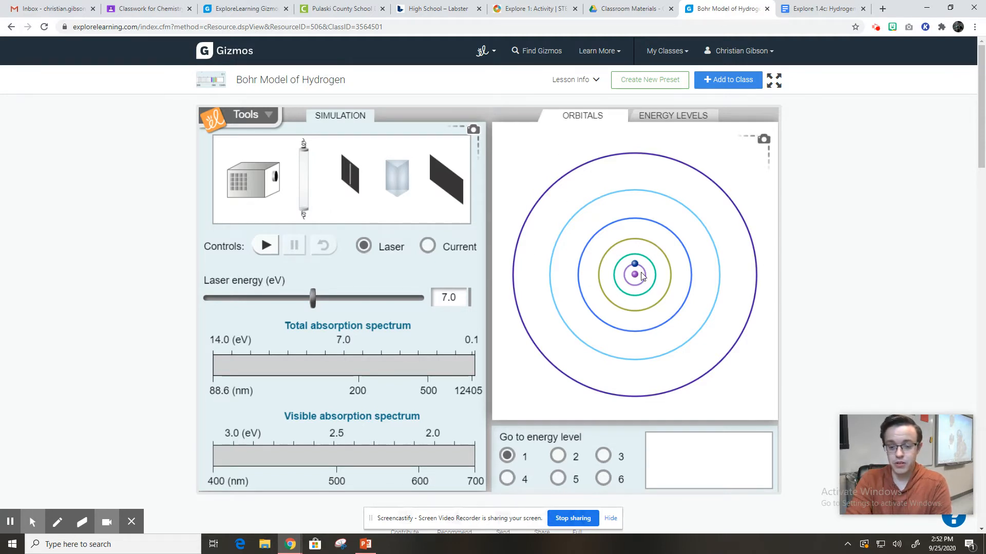
pyautogui.moveTo(637, 281)
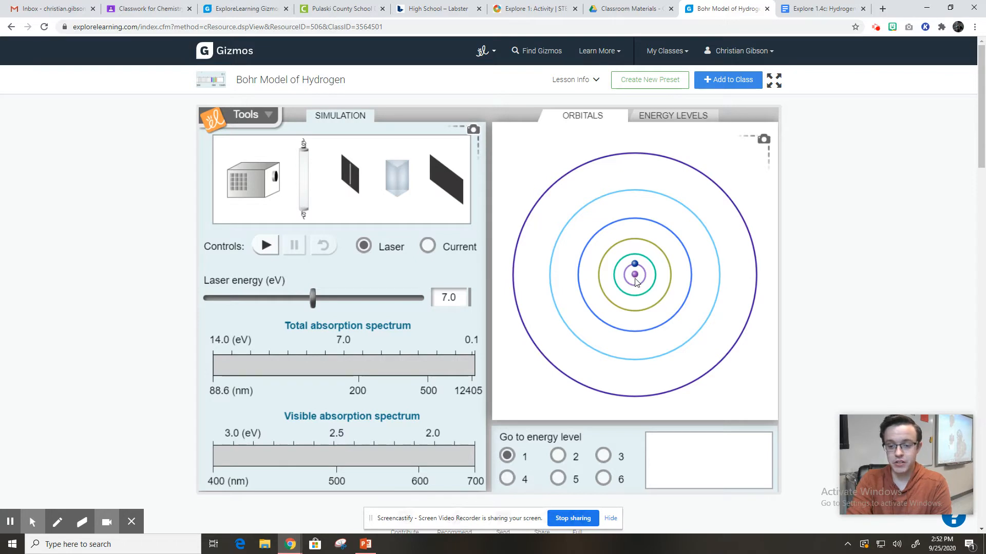
pyautogui.click(671, 116)
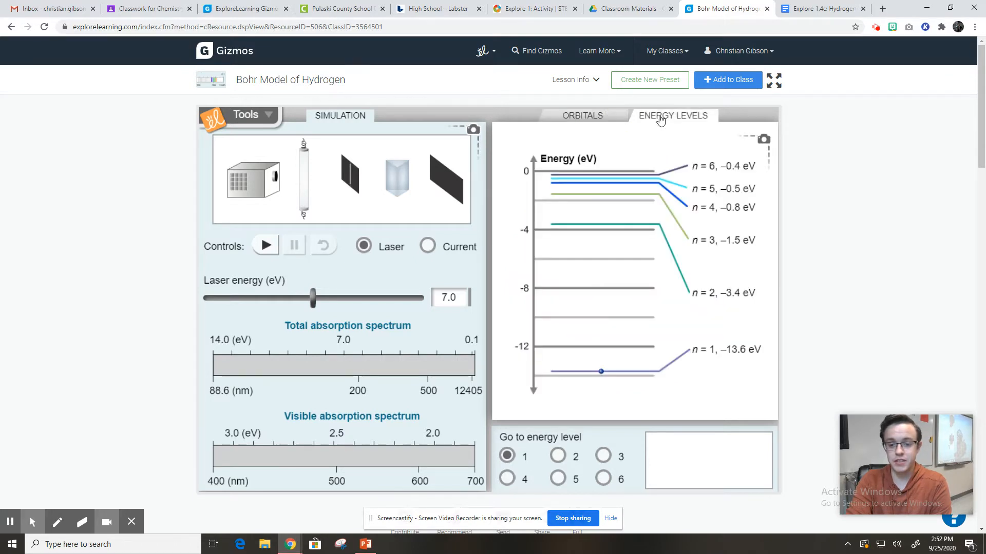
pyautogui.click(581, 116)
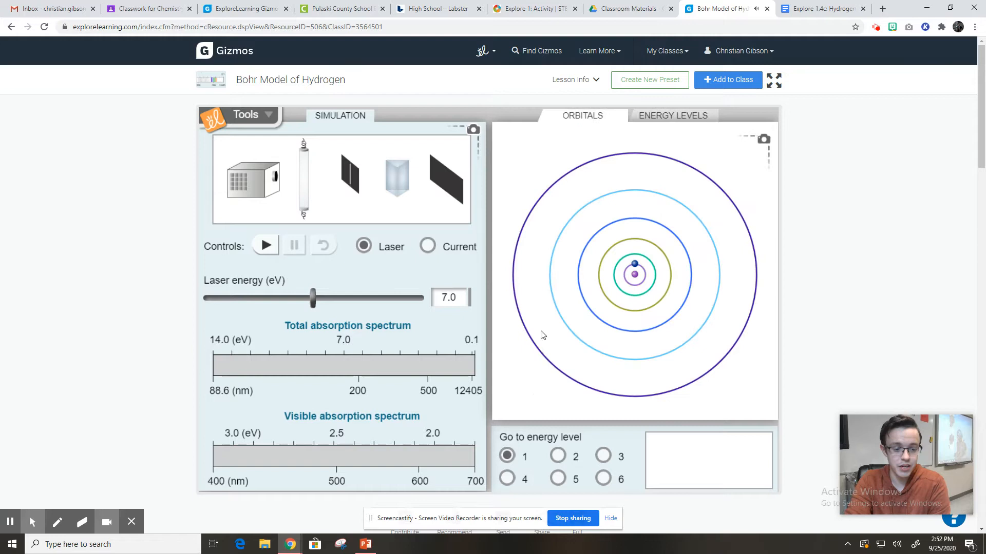
pyautogui.moveTo(316, 441)
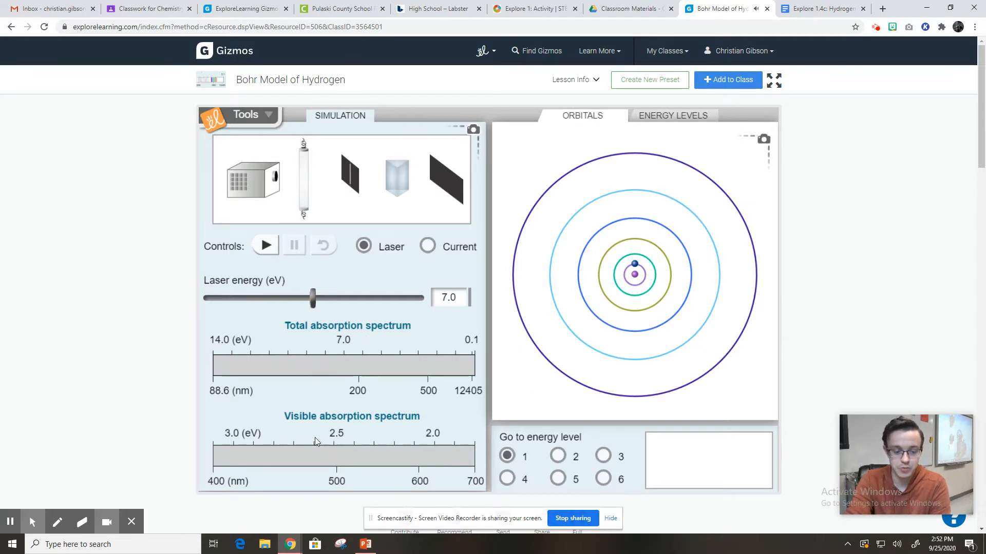
pyautogui.moveTo(388, 425)
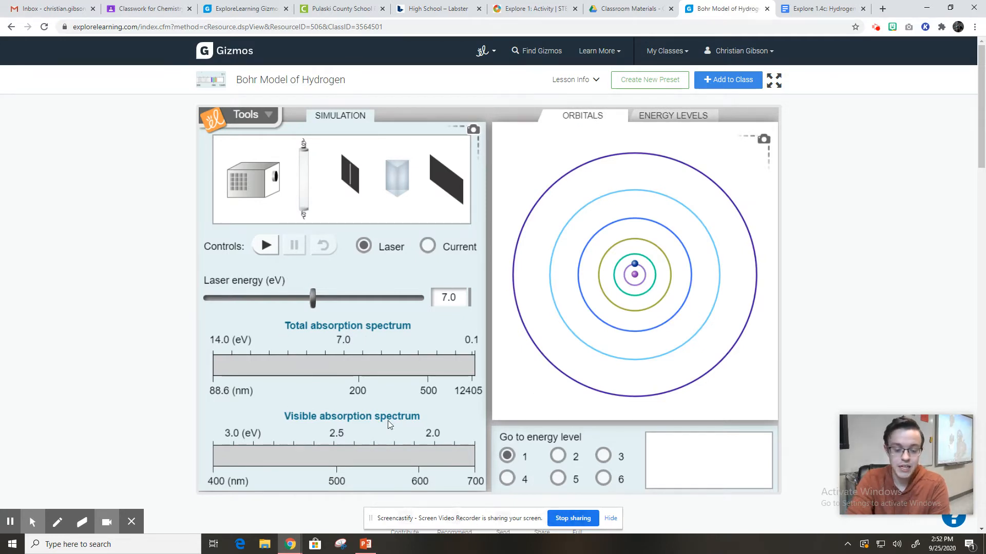
pyautogui.moveTo(320, 334)
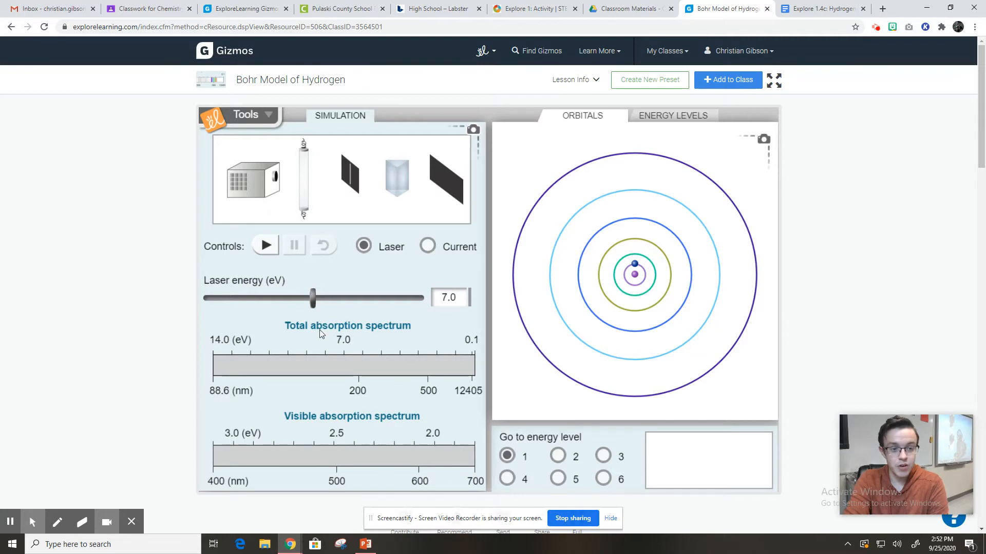
pyautogui.moveTo(560, 491)
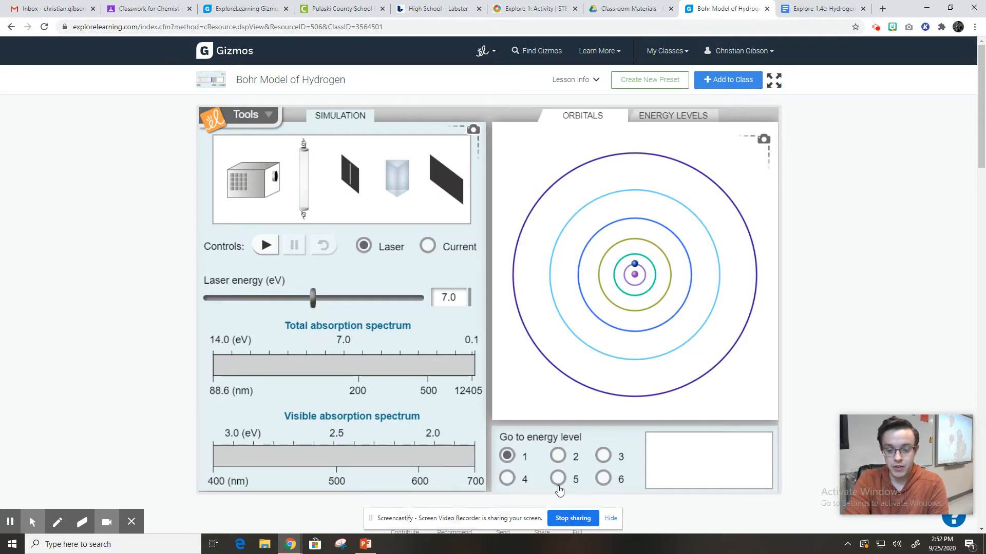
pyautogui.moveTo(564, 468)
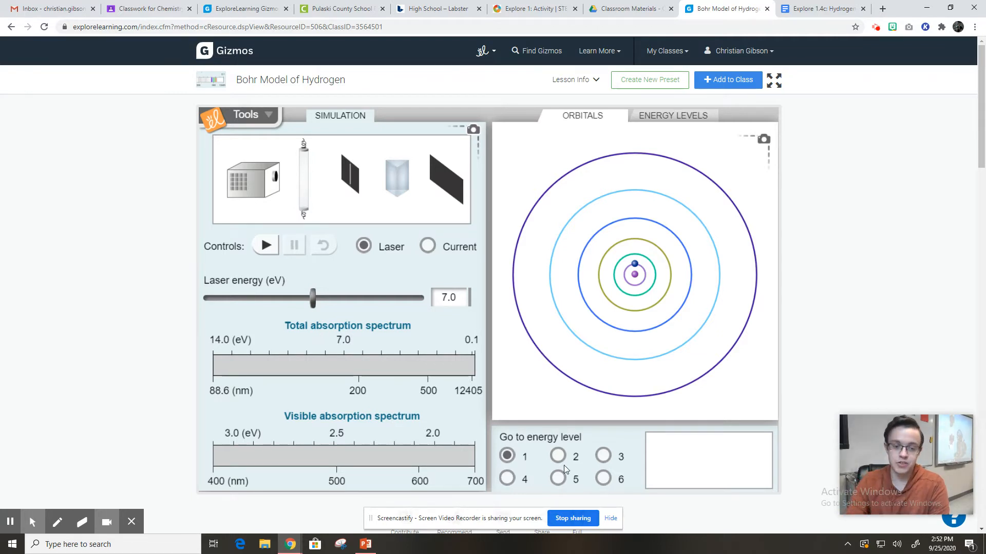
pyautogui.moveTo(444, 289)
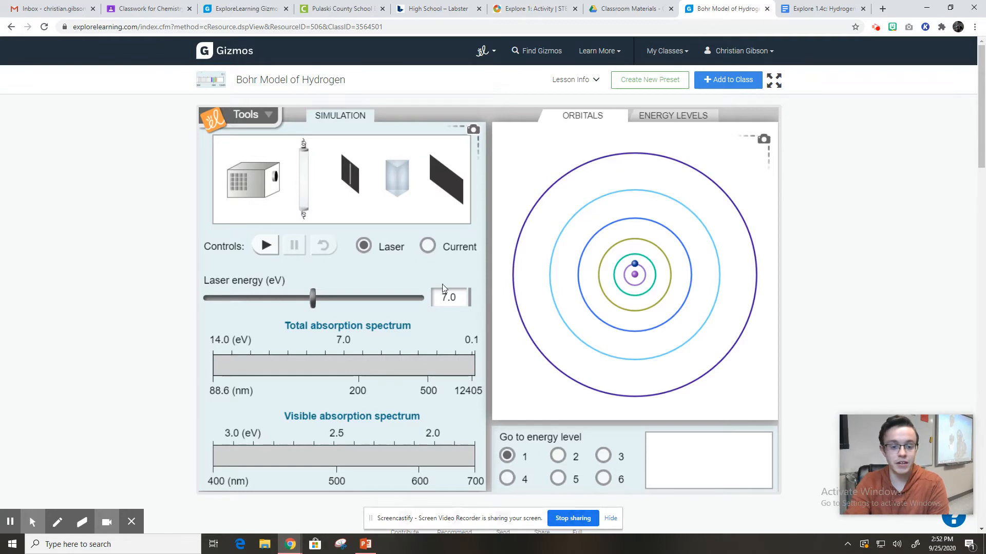
pyautogui.moveTo(412, 319)
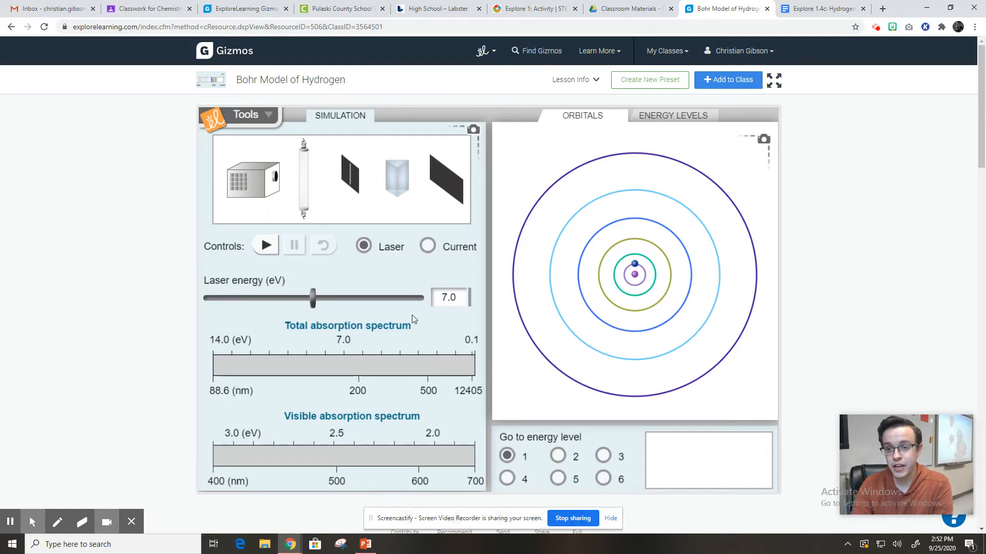
pyautogui.moveTo(816, 4)
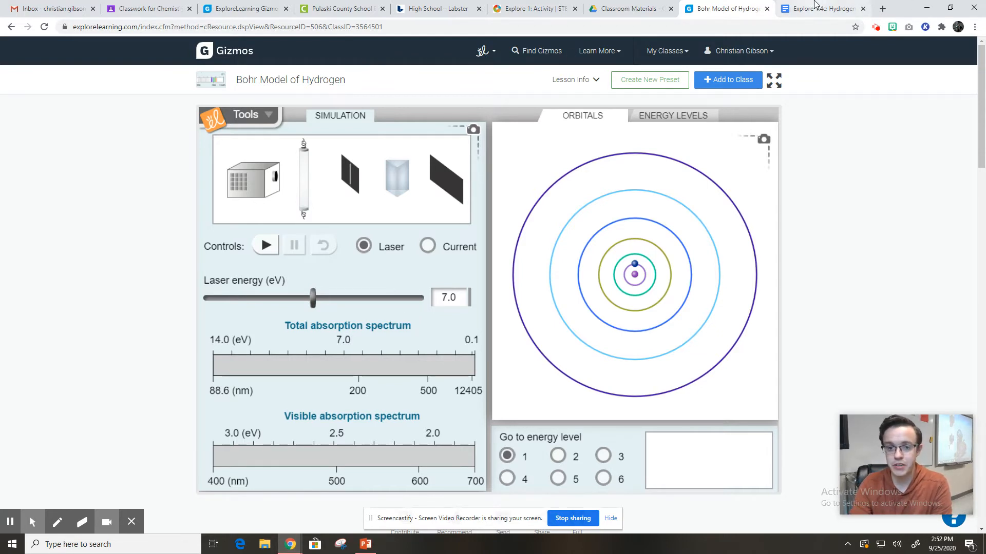
pyautogui.moveTo(821, 8)
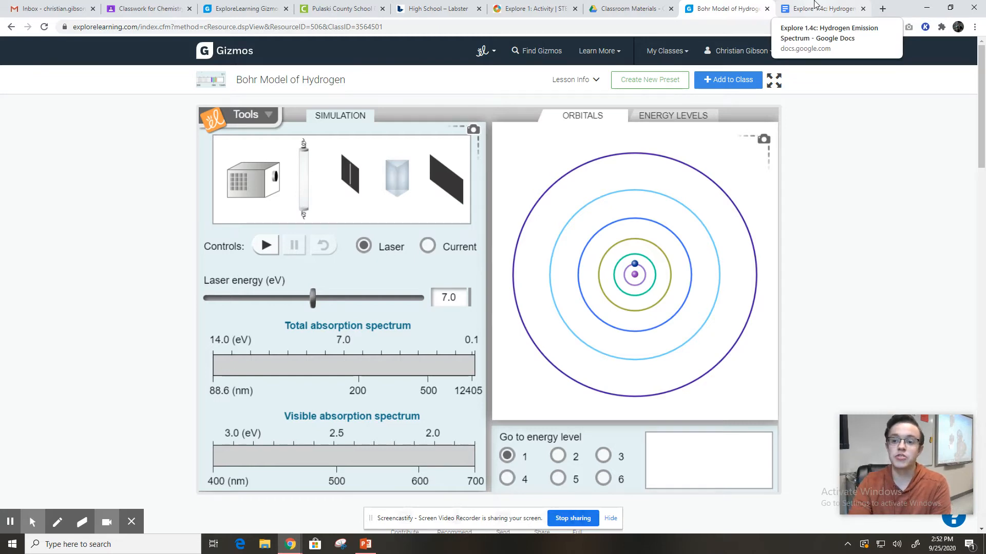
# Scroll through the Hydrogen Emission Spectrum worksheet's activities and back up to the Gizmo Warm-up
pyautogui.click(822, 8)
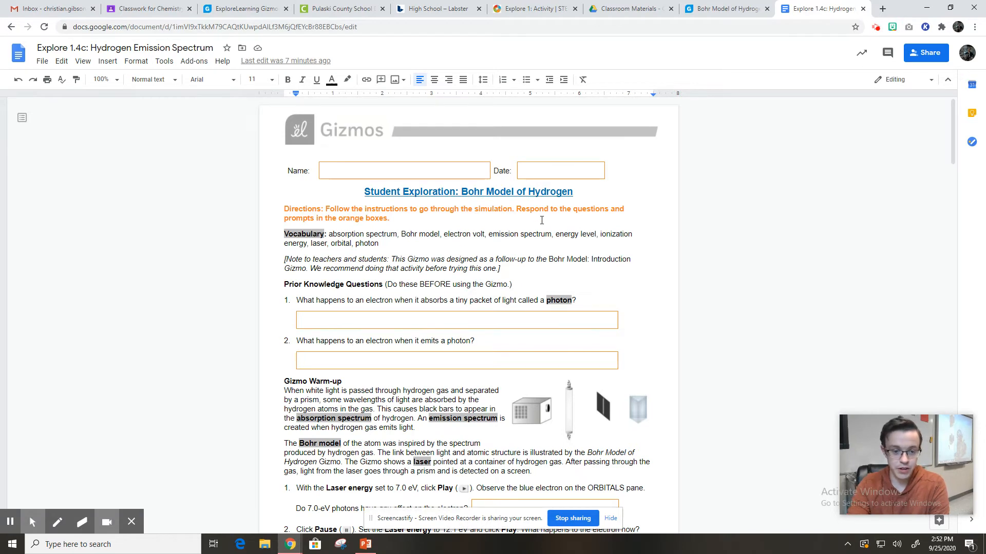
pyautogui.scroll(-3)
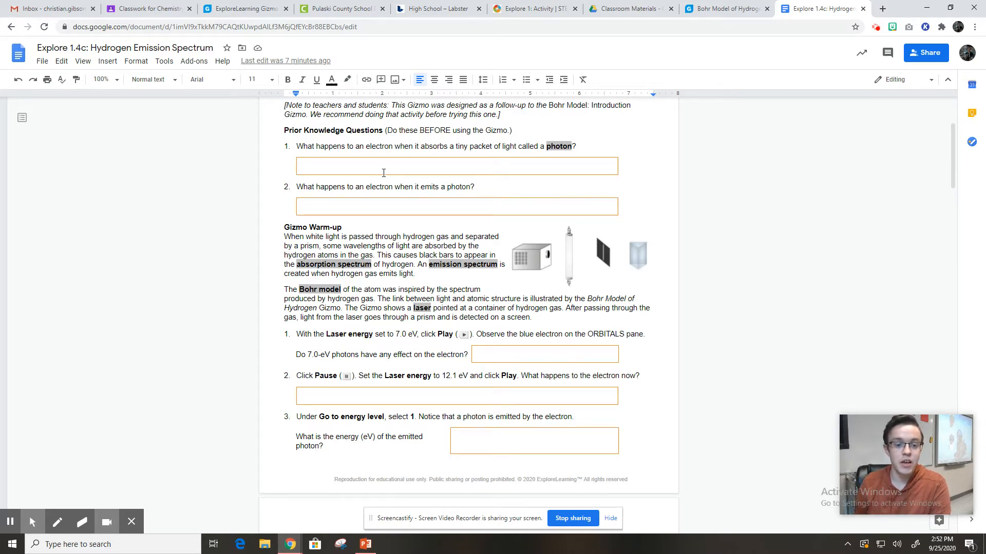
pyautogui.moveTo(483, 144)
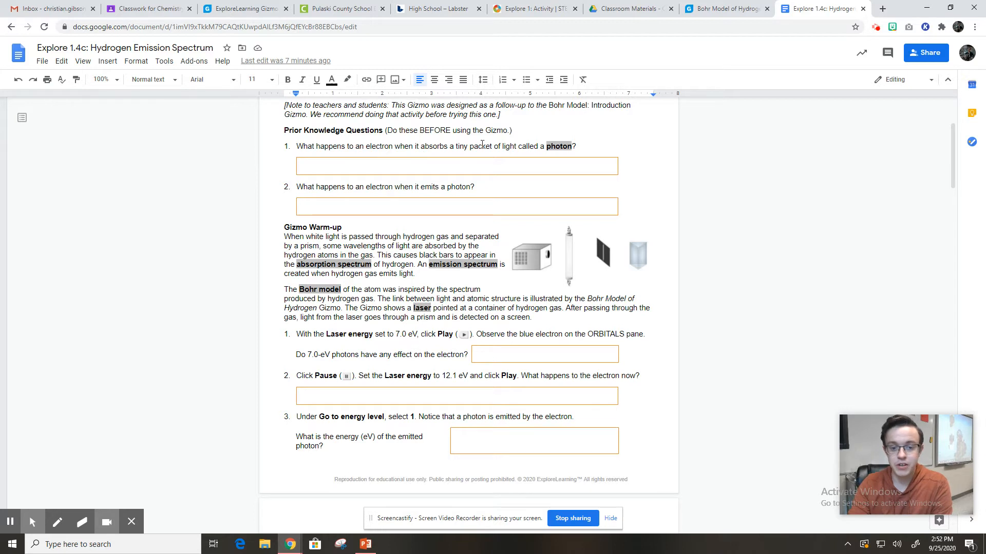
pyautogui.moveTo(346, 187)
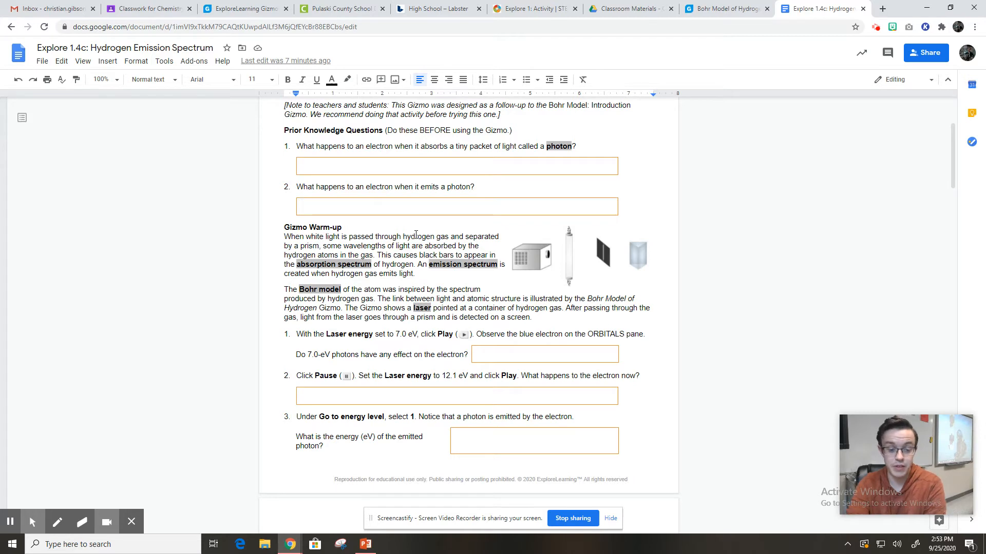
pyautogui.scroll(-3)
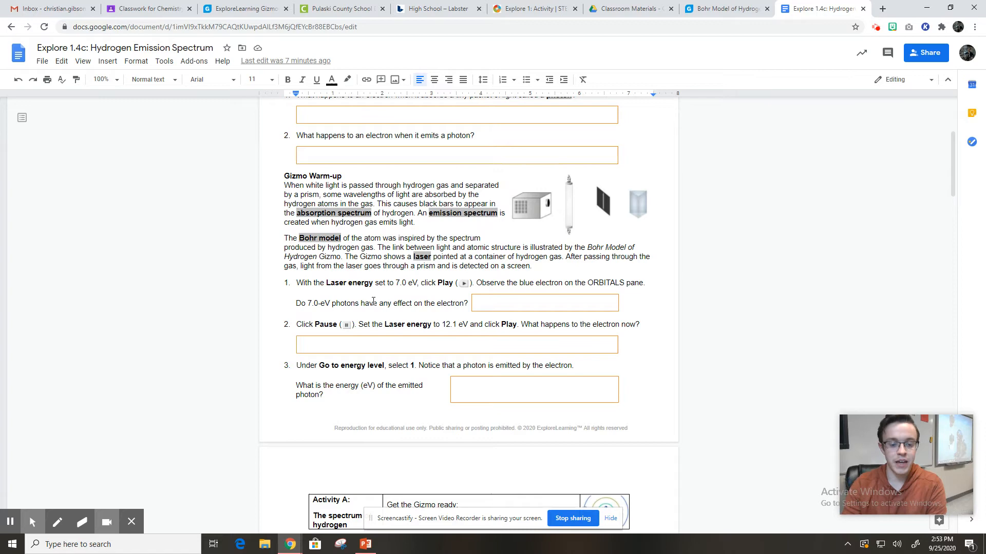
pyautogui.scroll(-3)
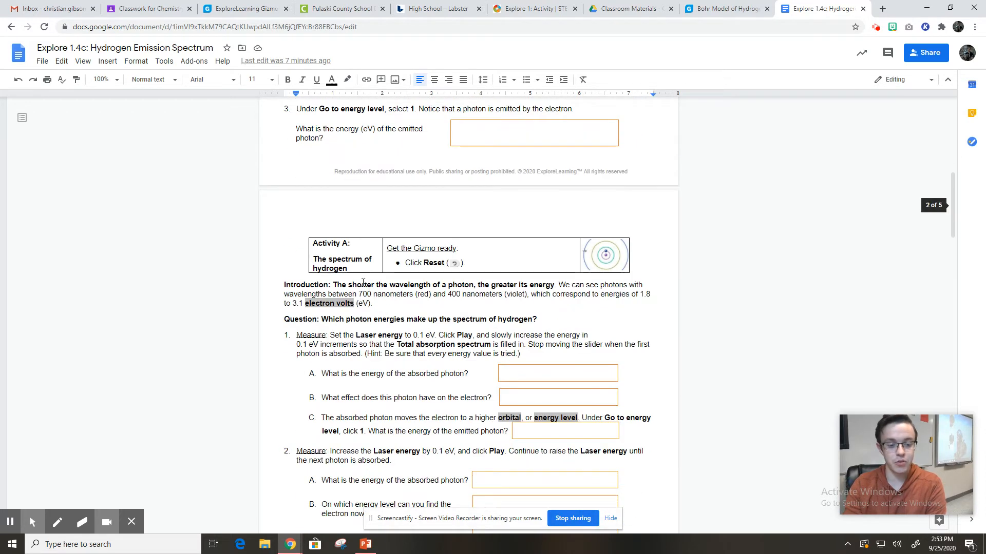
pyautogui.scroll(-3)
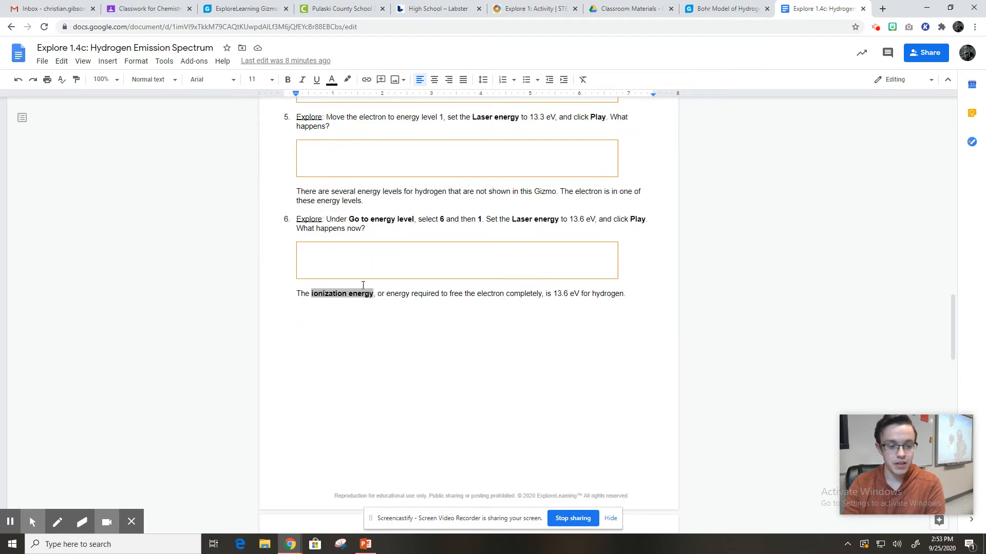
pyautogui.scroll(3)
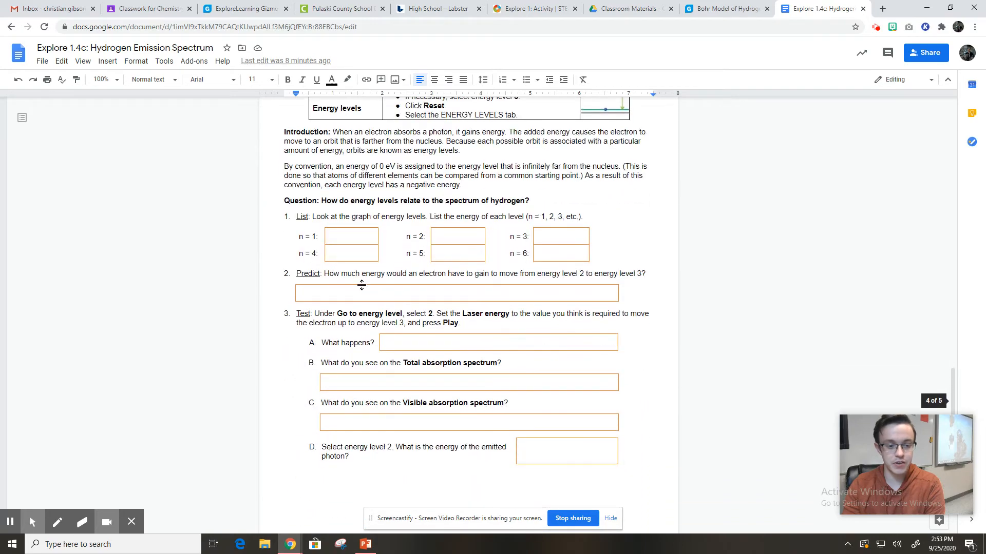
pyautogui.scroll(-3)
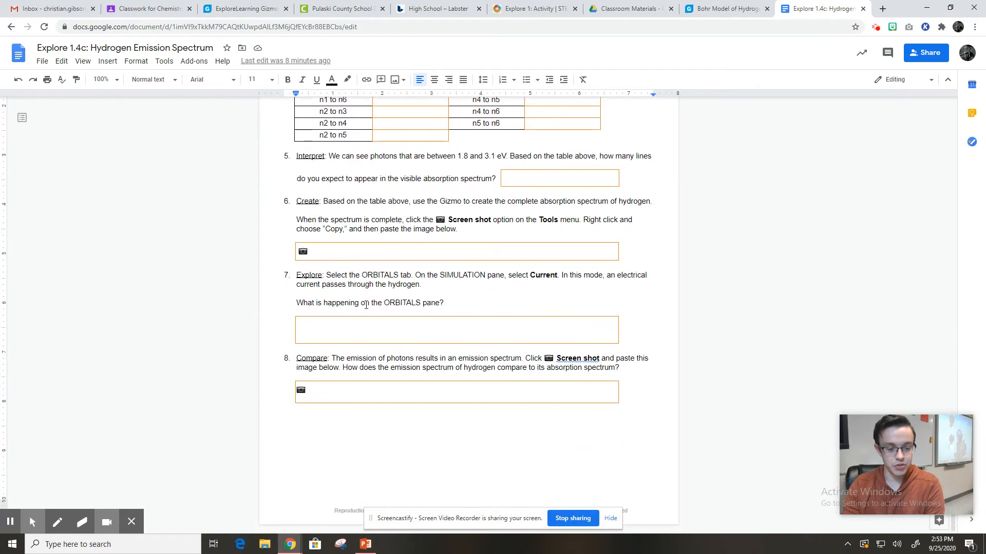
pyautogui.scroll(3)
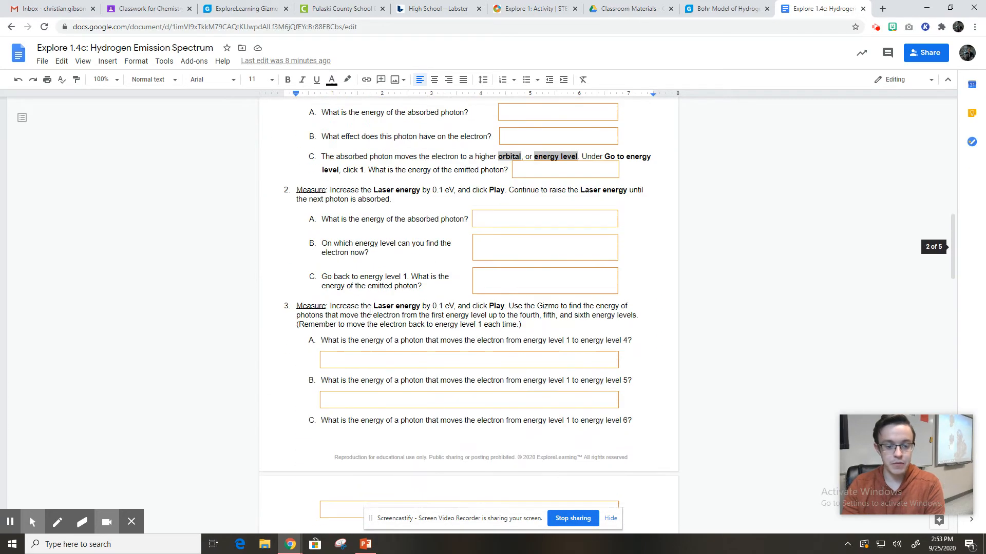
pyautogui.scroll(3)
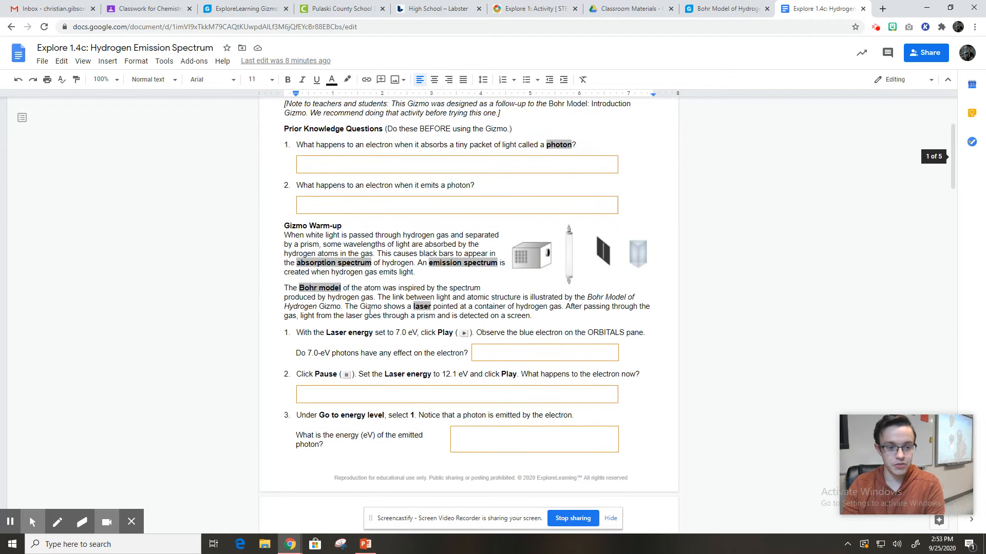
# Read the Gizmo Warm-up steps, then switch to the Bohr Model of Hydrogen tab
pyautogui.scroll(-3)
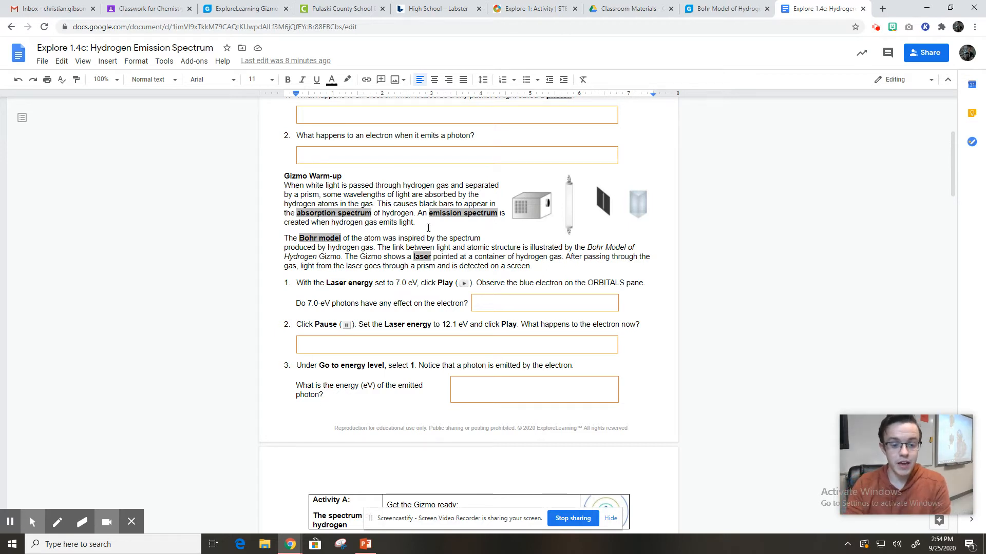
pyautogui.moveTo(359, 250)
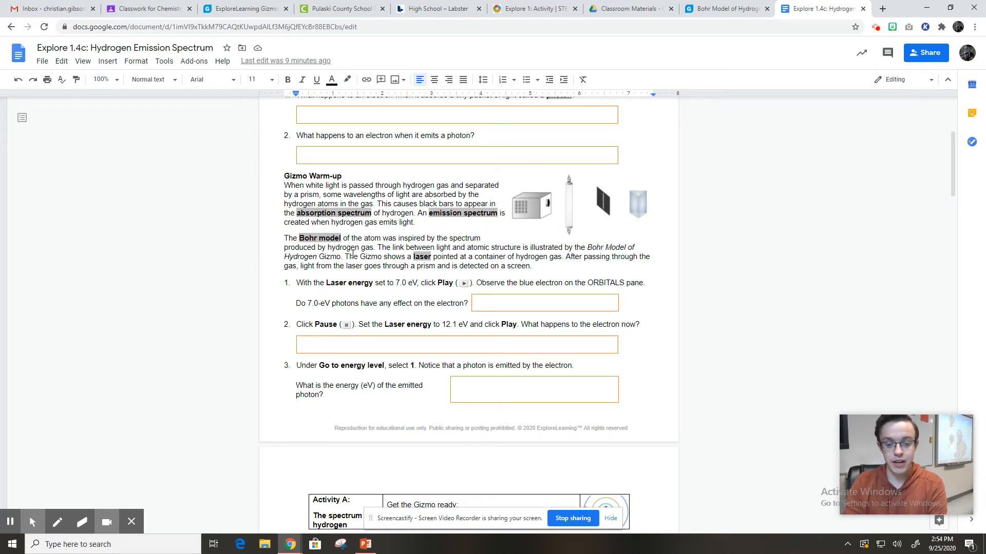
pyautogui.moveTo(565, 196)
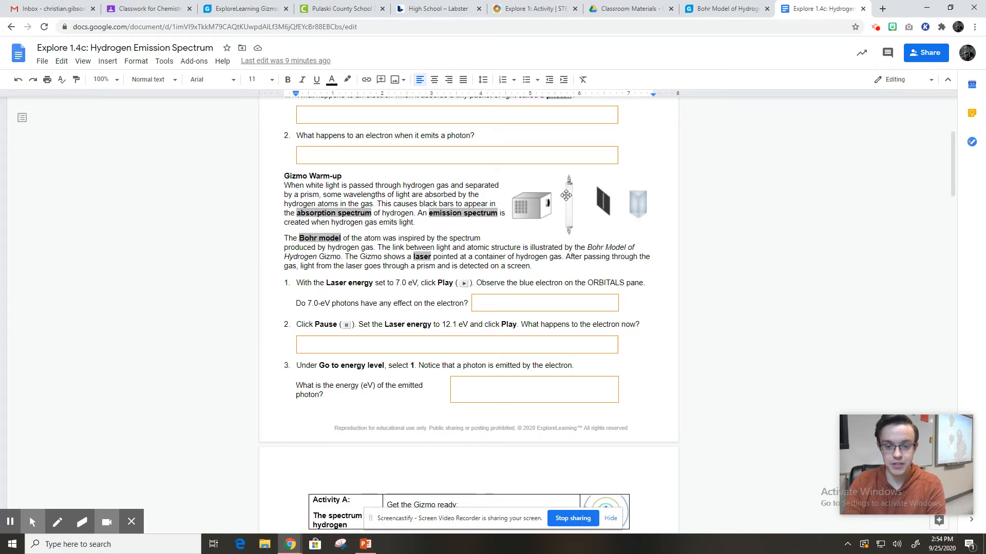
pyautogui.moveTo(267, 279)
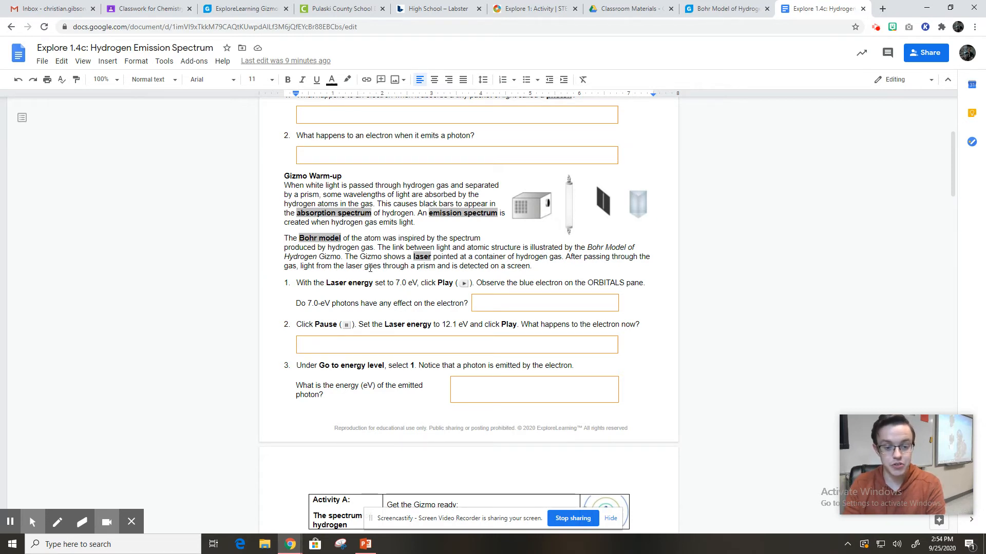
pyautogui.moveTo(596, 191)
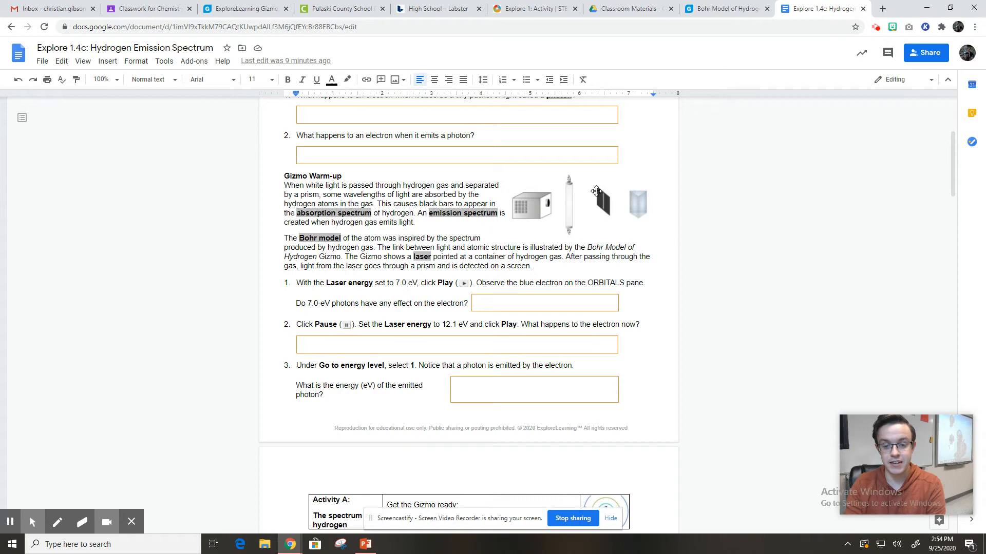
pyautogui.moveTo(590, 218)
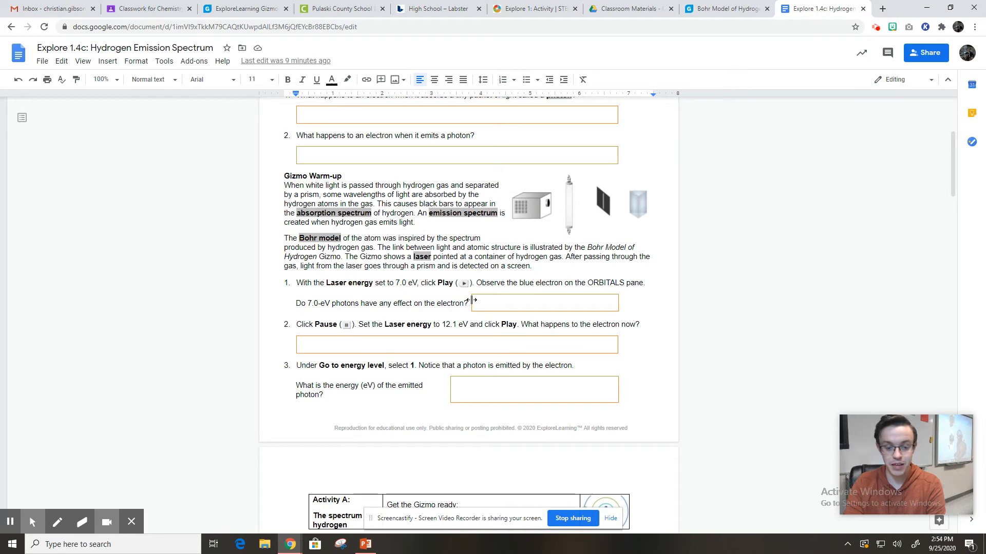
pyautogui.moveTo(609, 285)
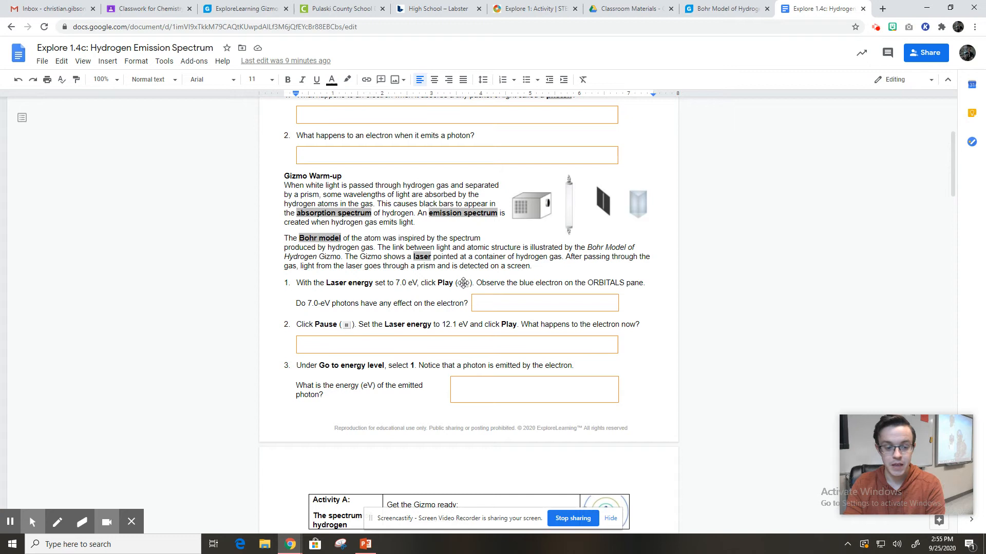
pyautogui.moveTo(312, 302)
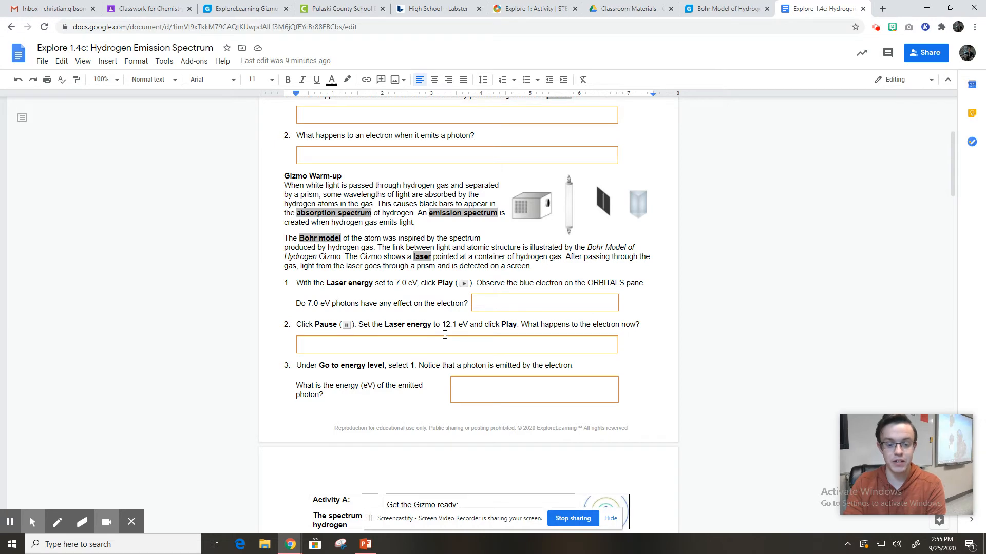
pyautogui.click(723, 9)
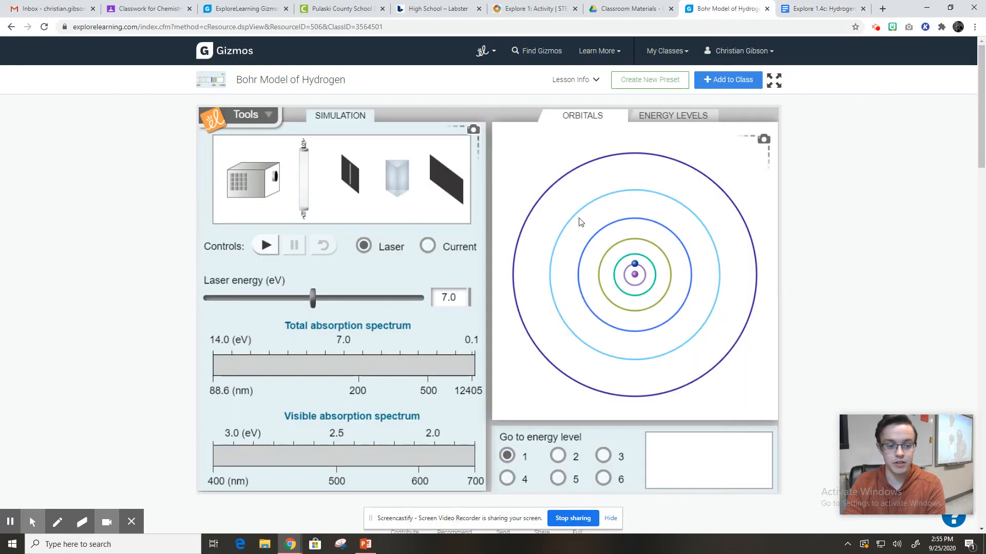
pyautogui.moveTo(237, 289)
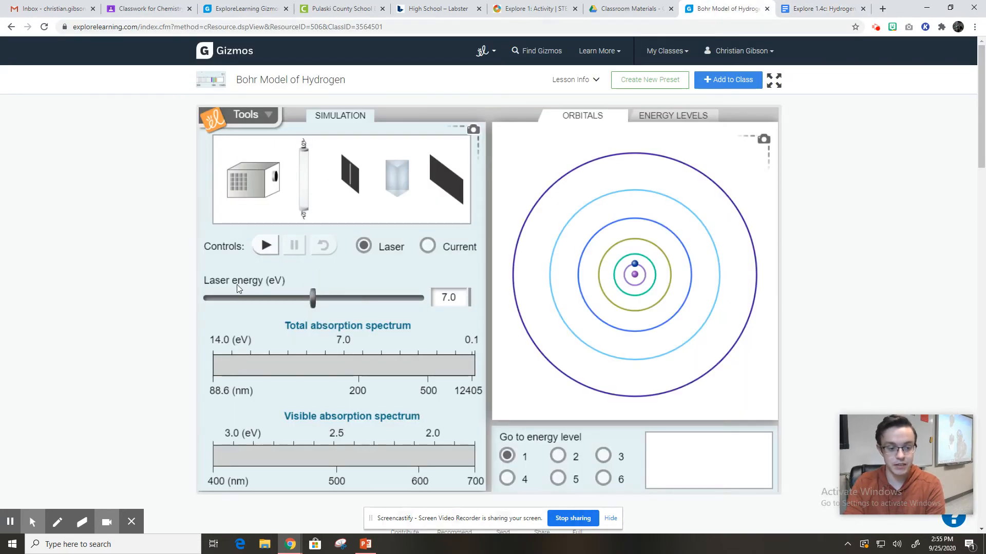
pyautogui.moveTo(682, 268)
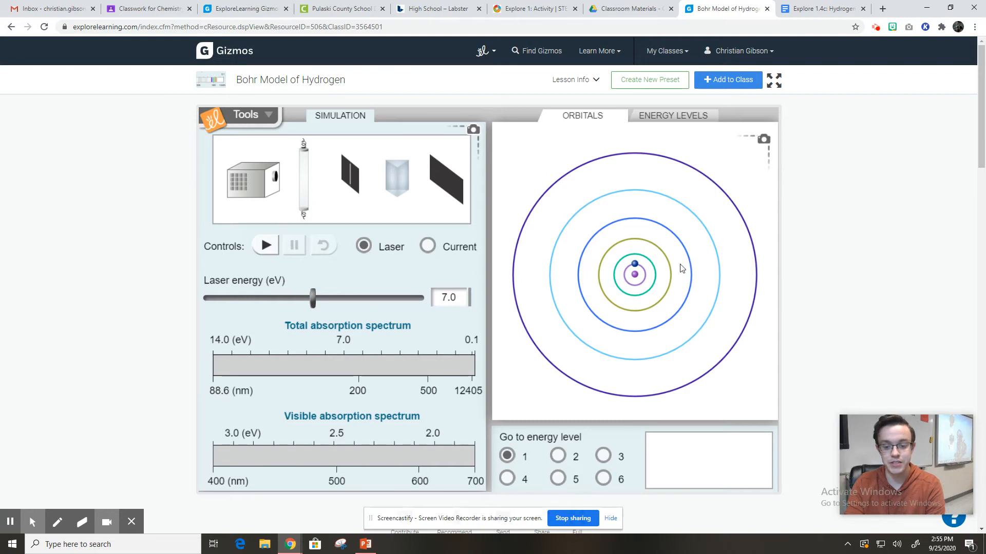
pyautogui.moveTo(271, 177)
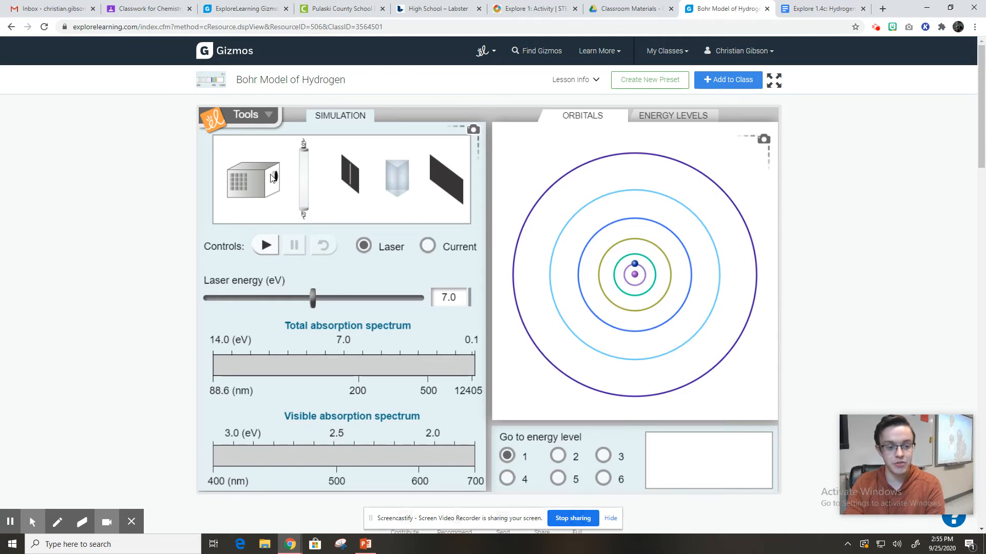
pyautogui.moveTo(304, 155)
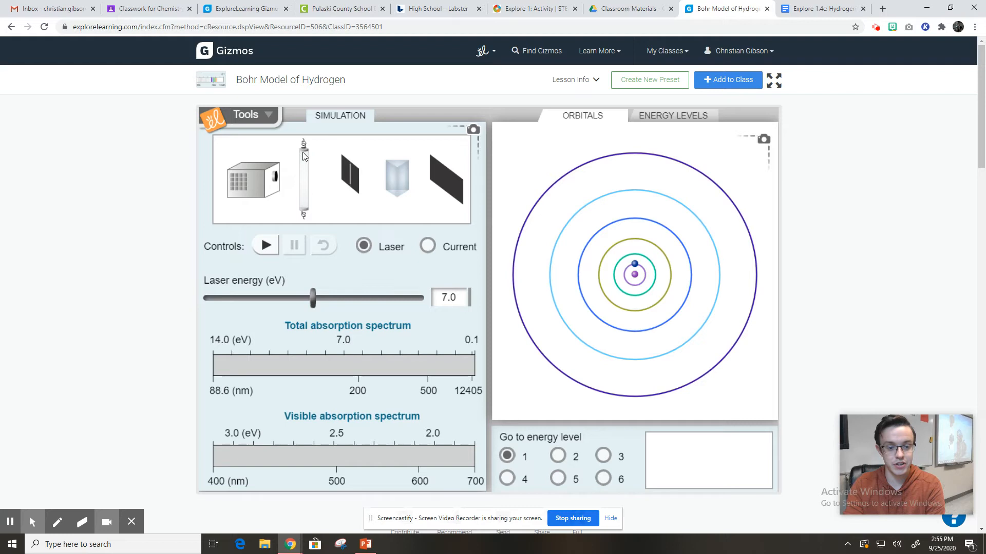
pyautogui.moveTo(349, 165)
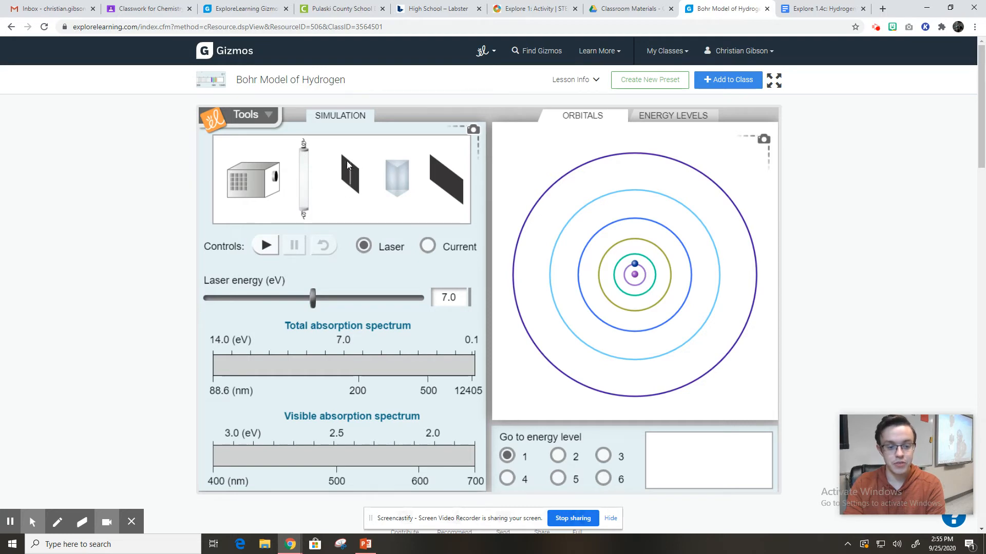
pyautogui.moveTo(403, 172)
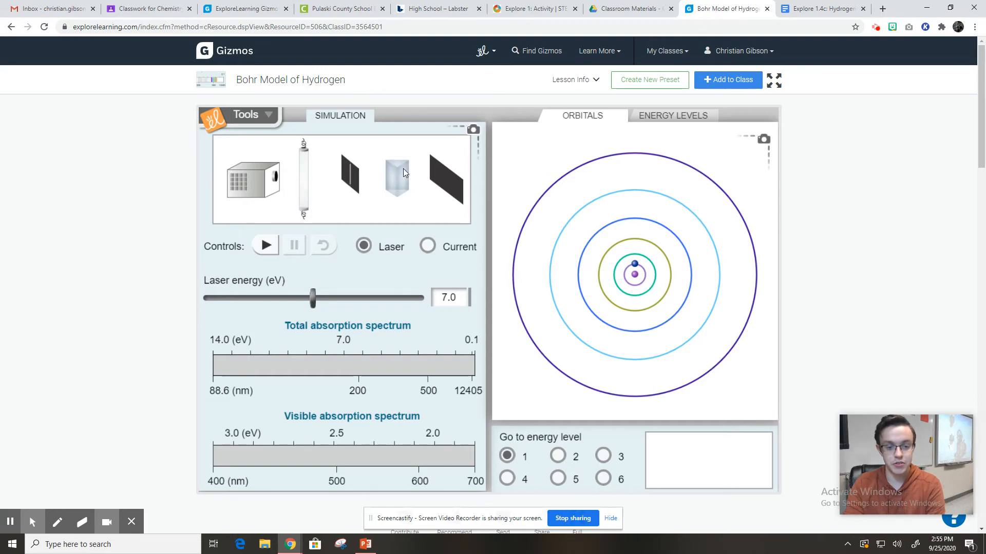
pyautogui.moveTo(368, 186)
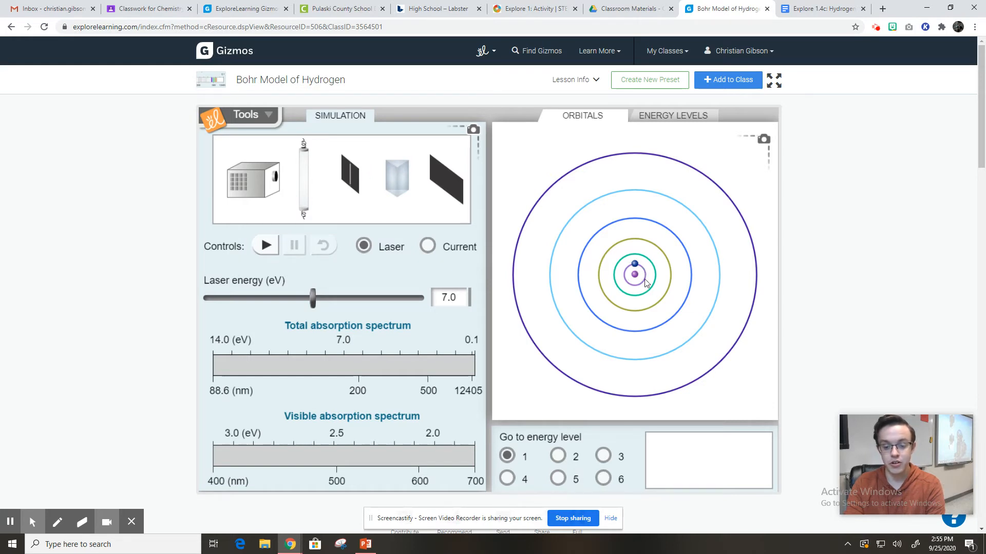
pyautogui.moveTo(412, 288)
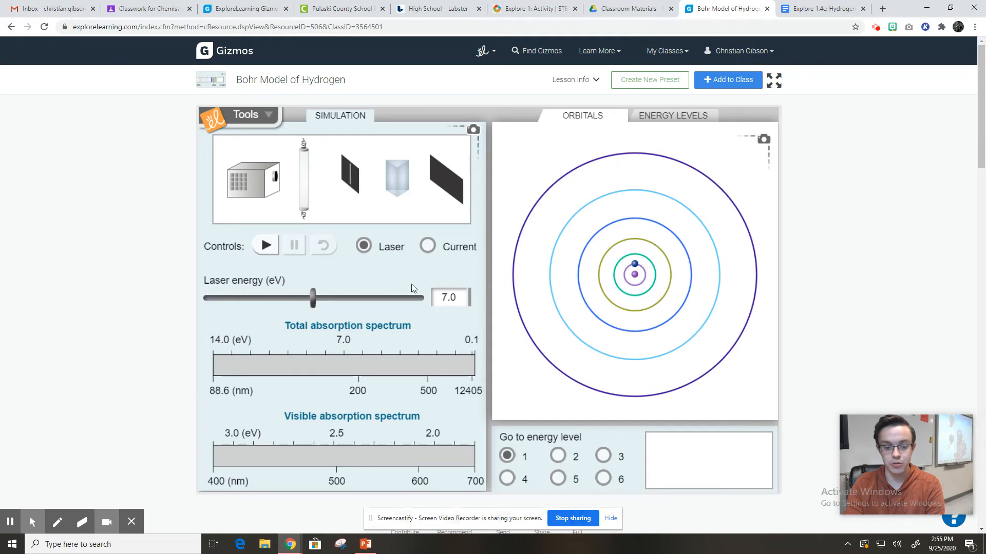
# Fire the 7.0 eV laser at the hydrogen atom, then pause the simulation
pyautogui.click(264, 245)
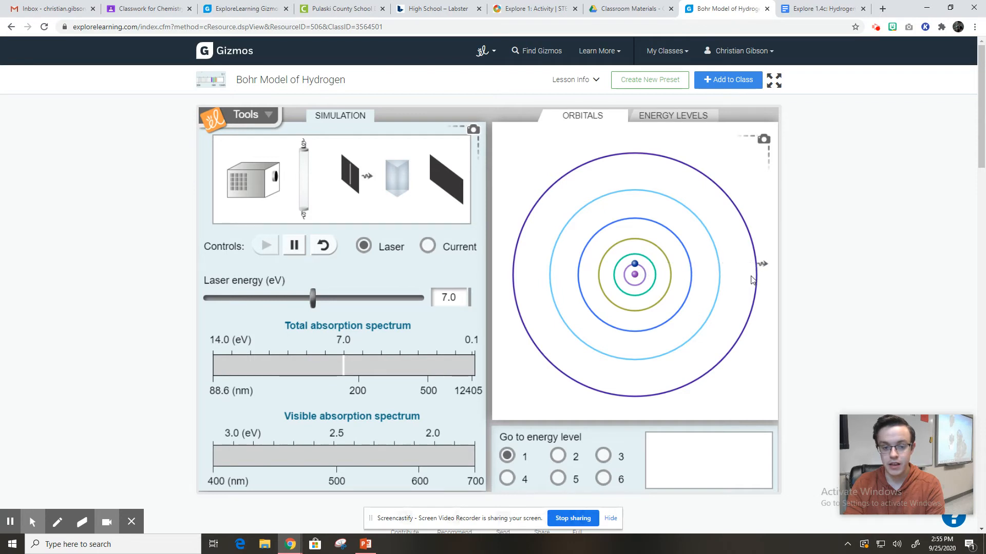
pyautogui.moveTo(672, 273)
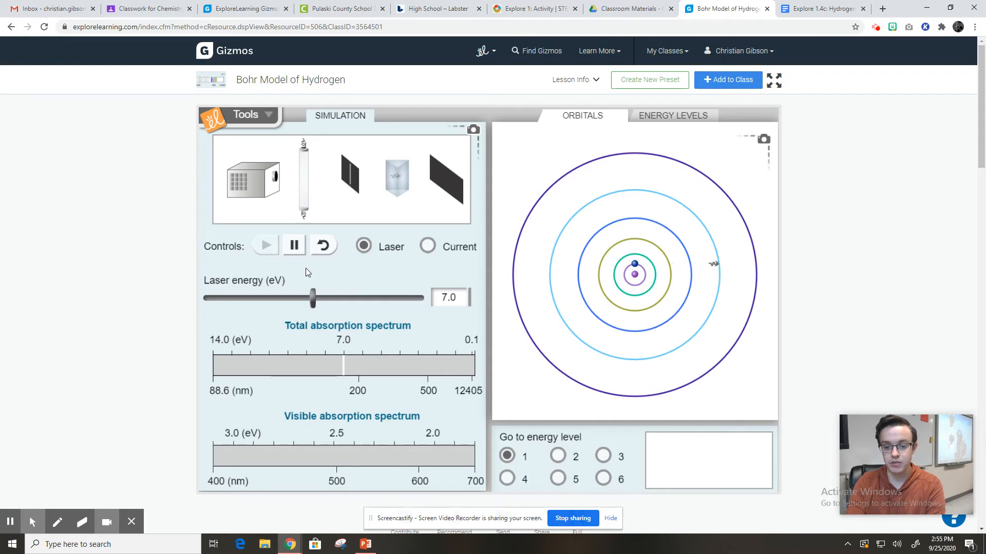
pyautogui.click(293, 246)
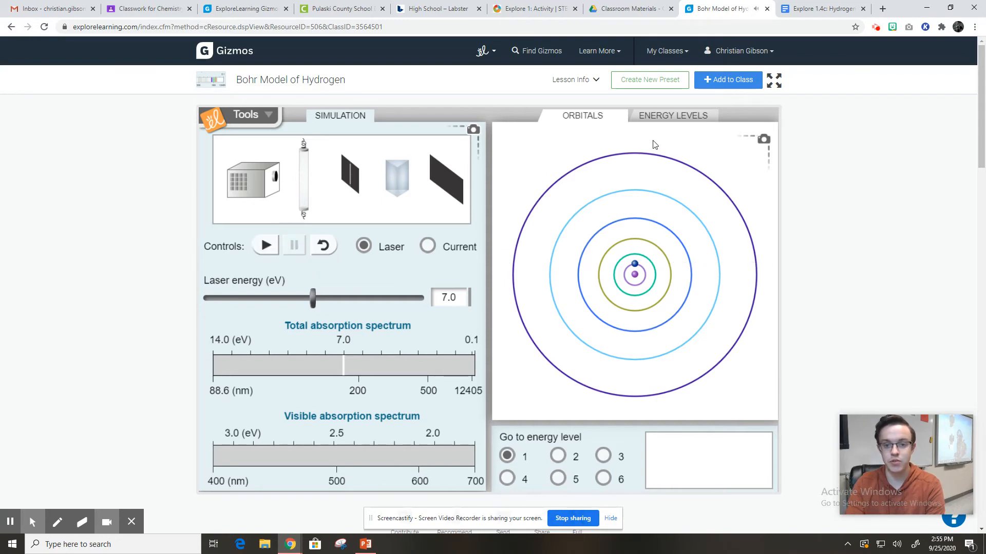
# Answer "no" for warm-up question 1 on 7.0-eV photons, then return to the Gizmo
pyautogui.click(822, 8)
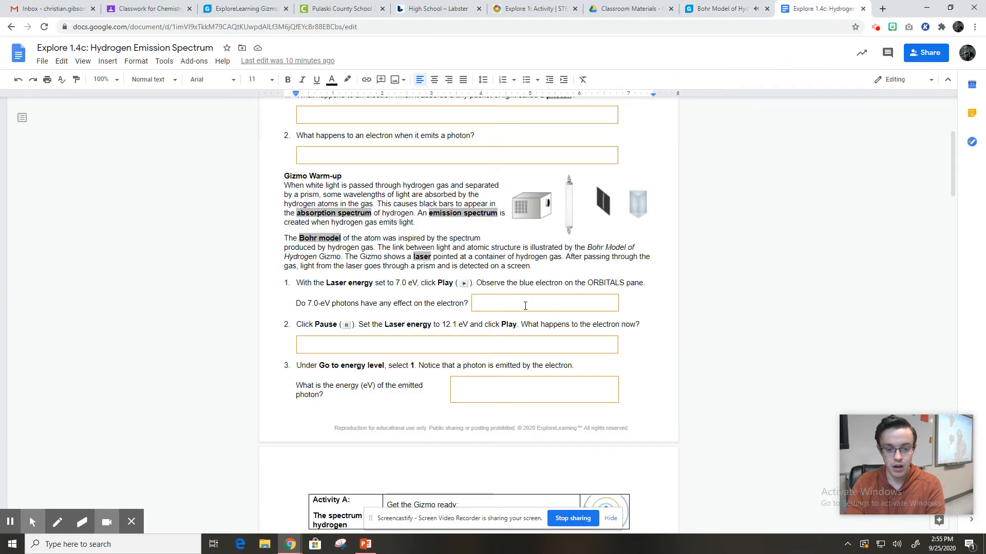
pyautogui.click(525, 303)
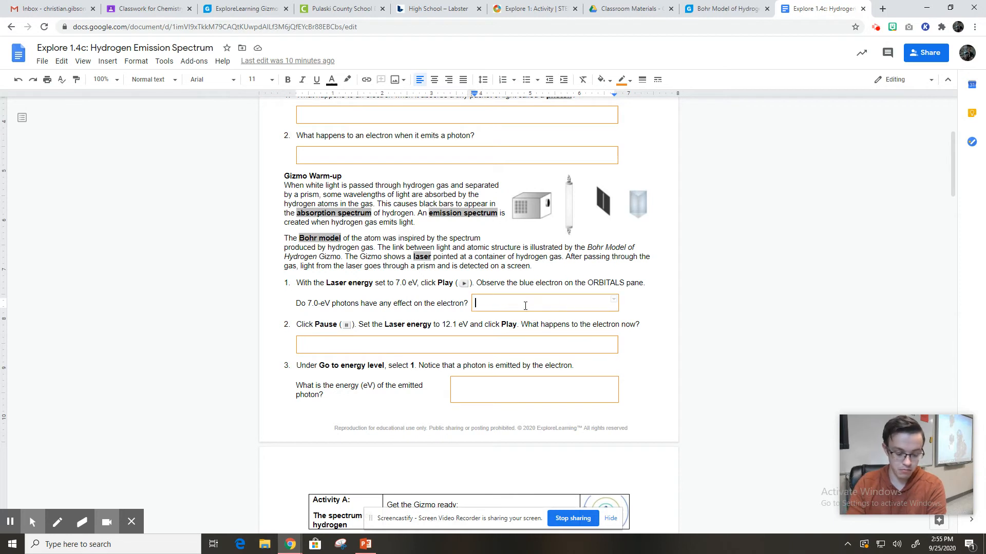
pyautogui.write('no')
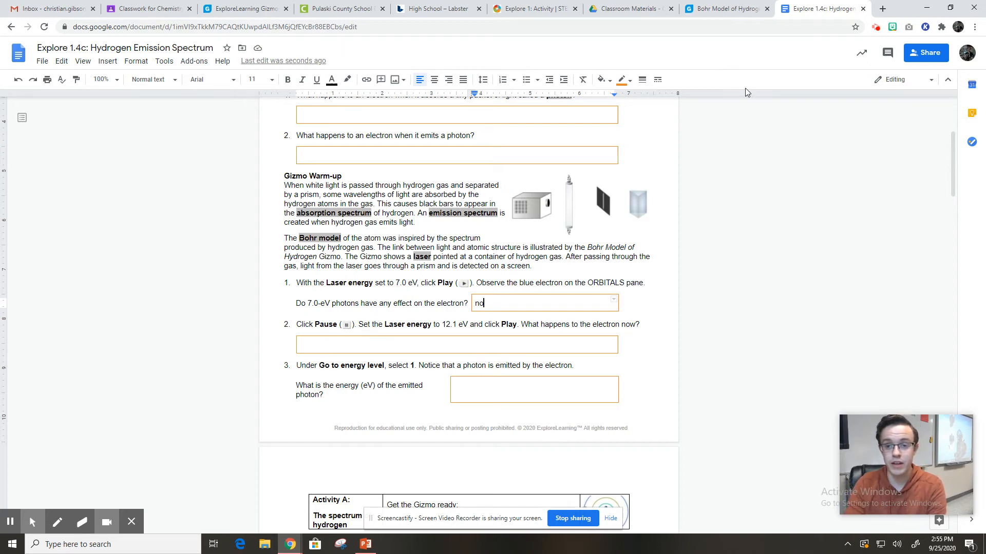
pyautogui.click(723, 9)
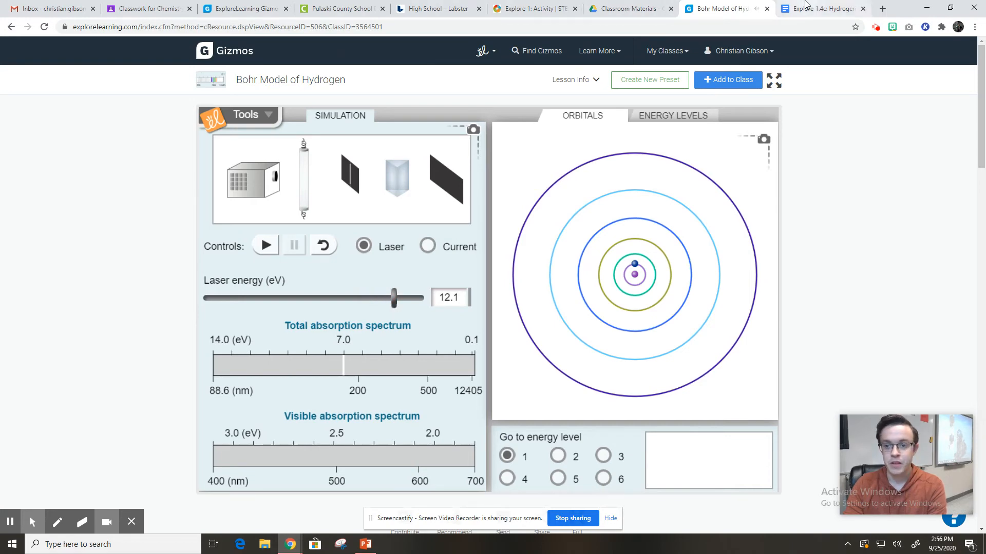
# Play the 12.1 eV laser so the electron absorbs a 103 nm photon to level 3, then return to the worksheet
pyautogui.click(822, 8)
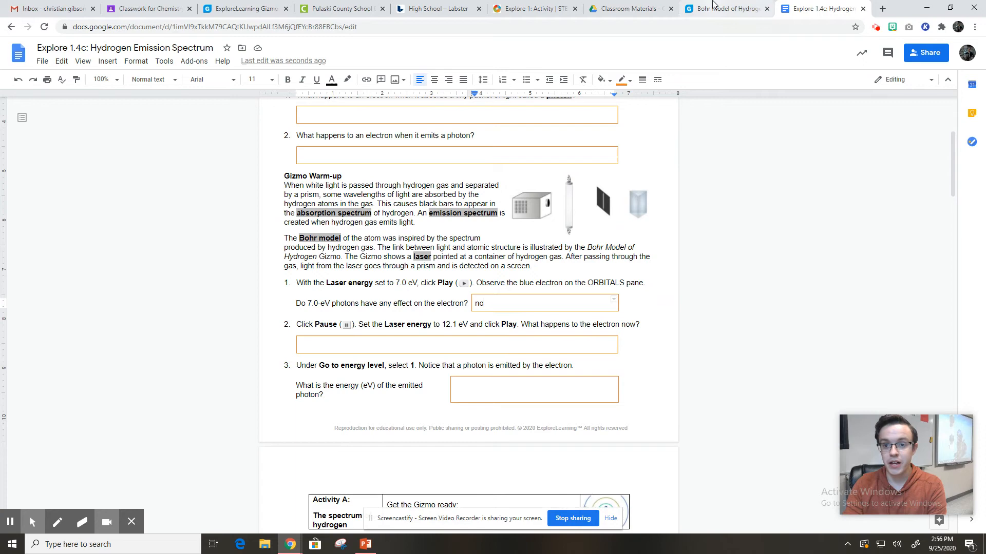
pyautogui.click(722, 9)
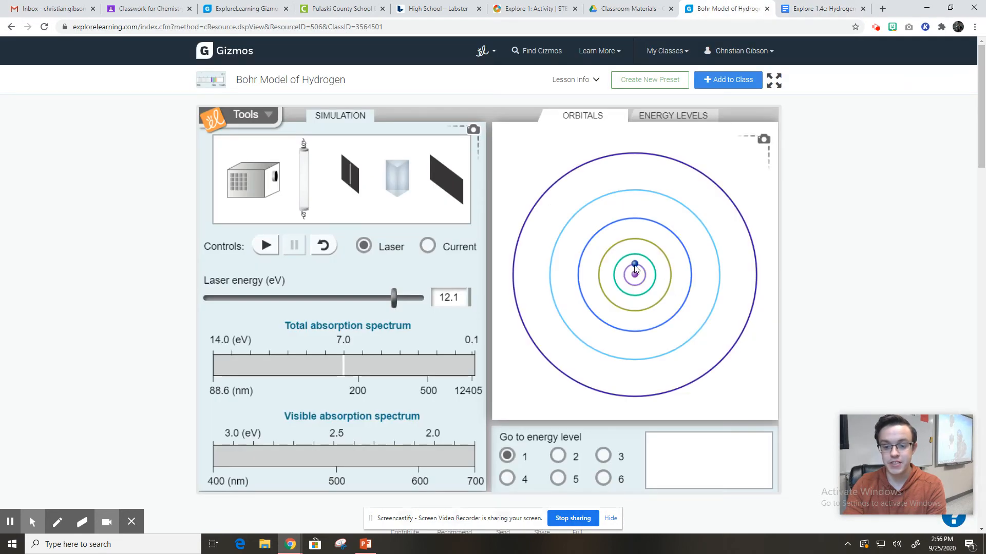
pyautogui.moveTo(640, 279)
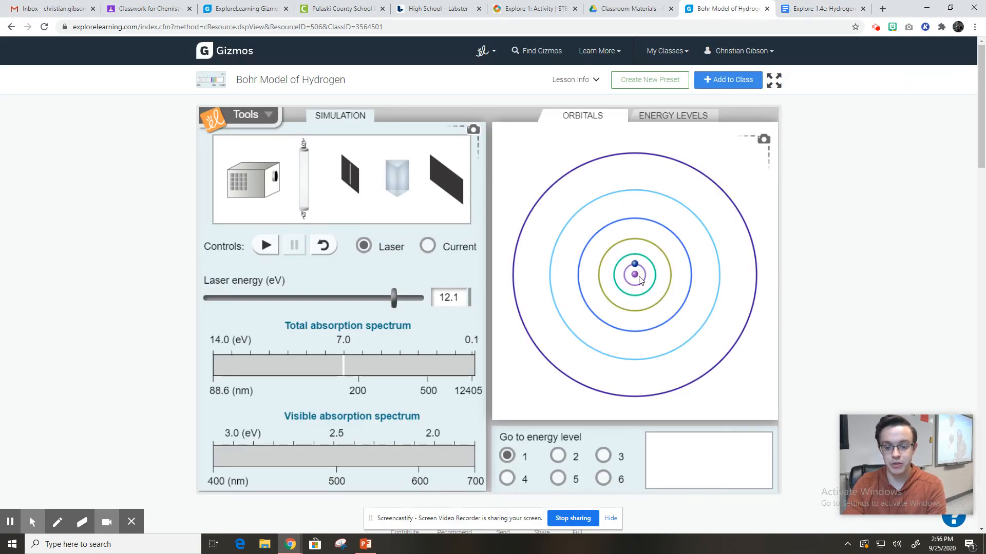
pyautogui.click(265, 245)
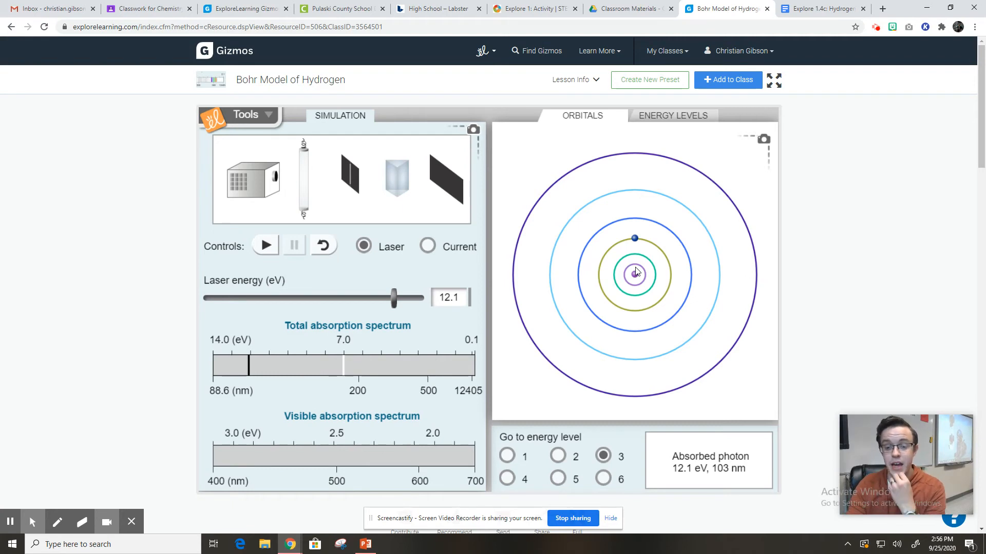
pyautogui.moveTo(633, 246)
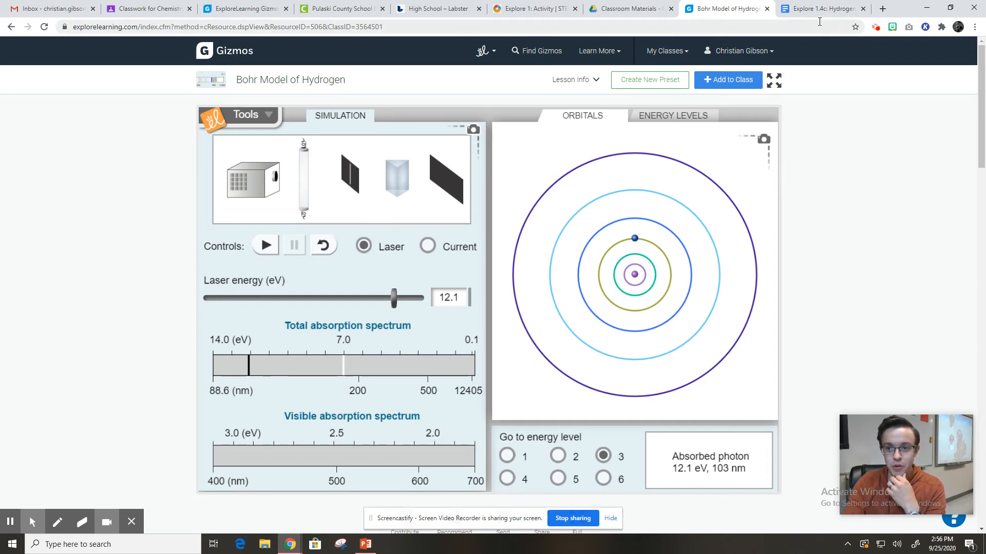
pyautogui.click(822, 8)
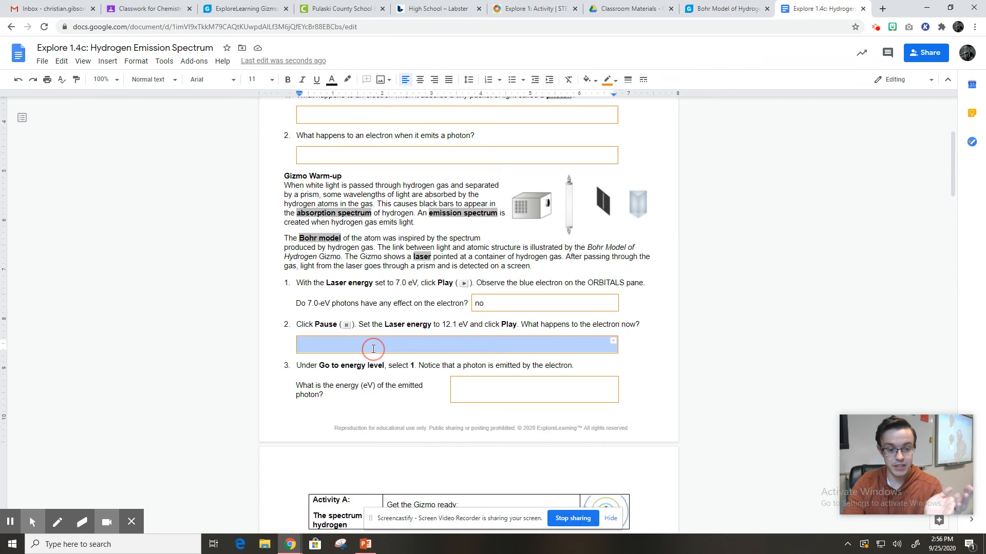
# Type "it jumped 2 energy levels higher" for question 2, then return to the simulation
pyautogui.write('it jumpted')
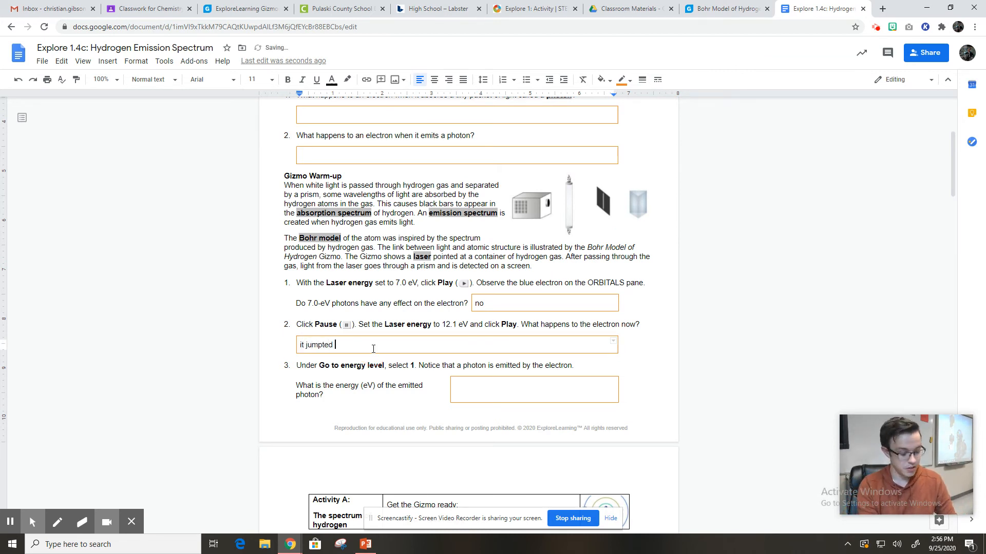
pyautogui.write('2')
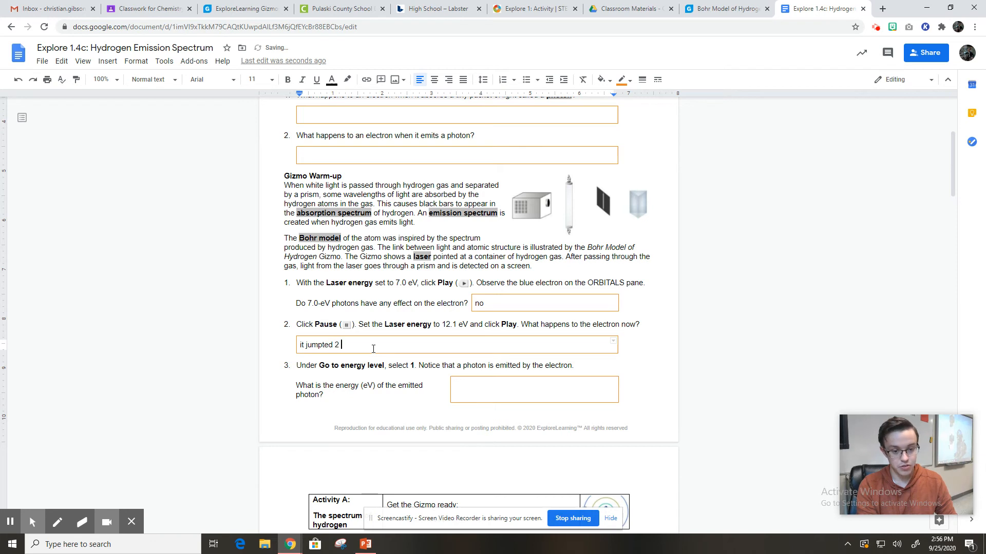
pyautogui.write('energer')
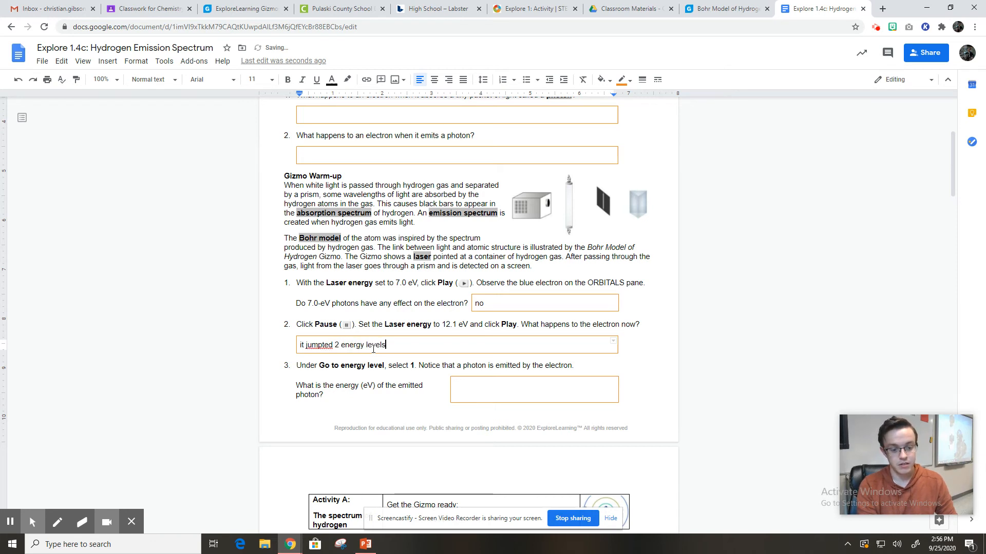
pyautogui.write('higher')
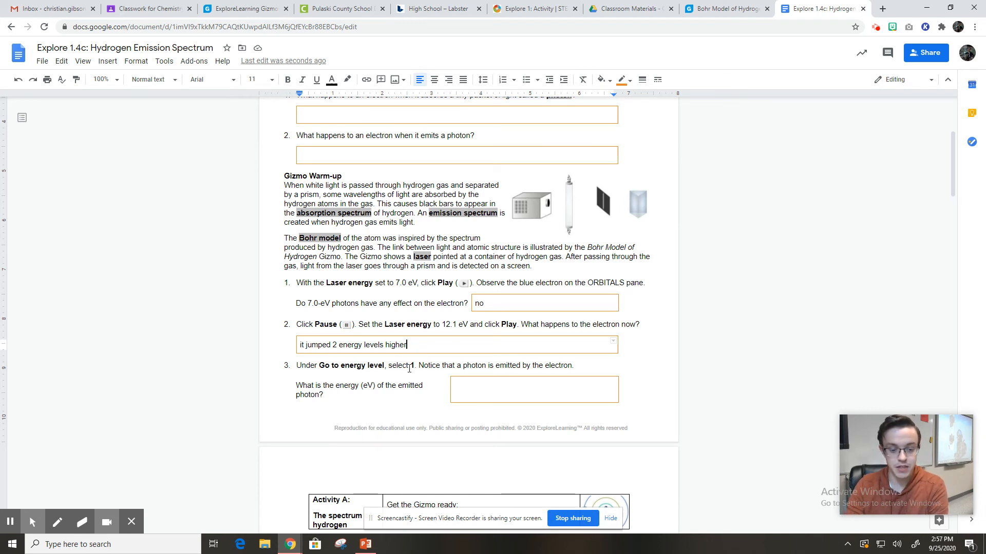
pyautogui.click(726, 8)
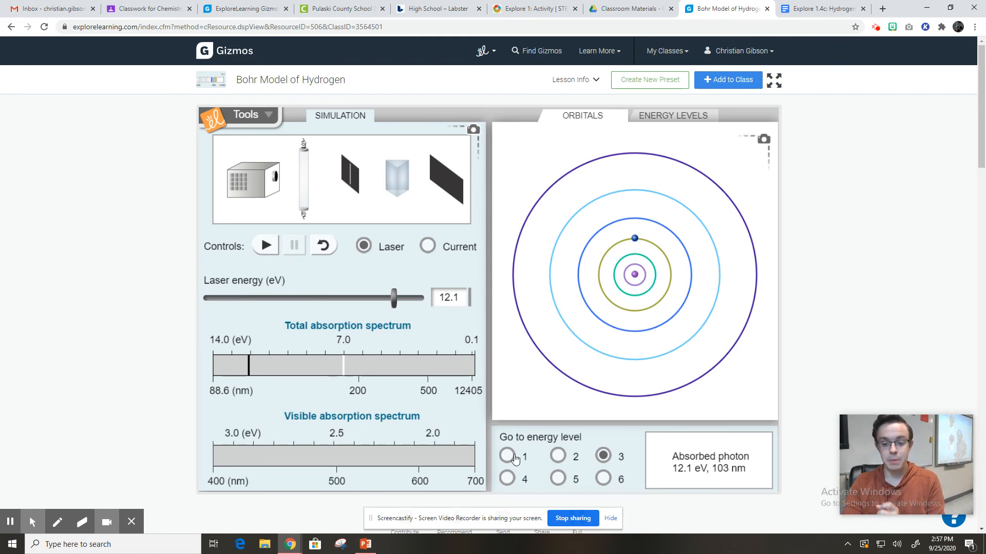
# Select energy level 1 so the electron drops and emits a 12.1 eV, 103 nm photon
pyautogui.click(506, 456)
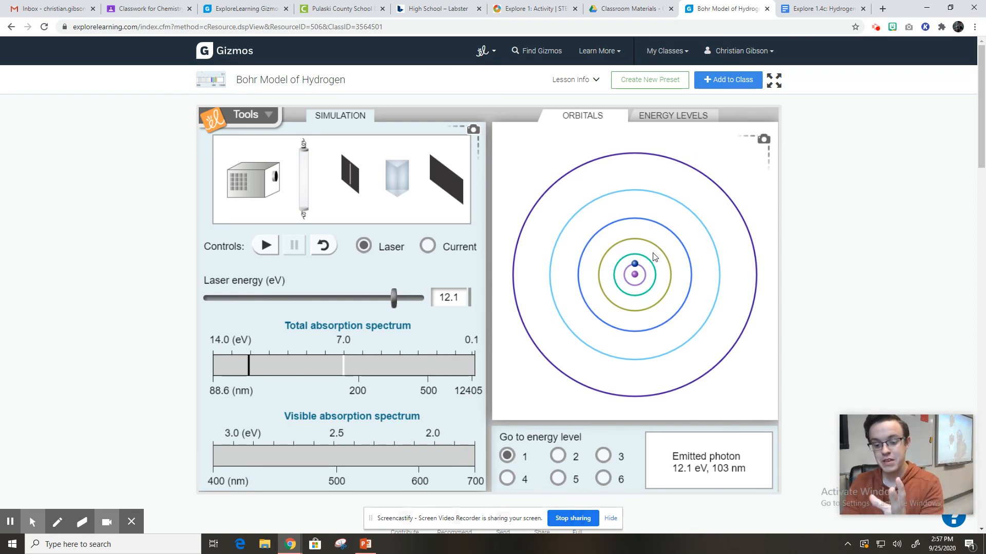
pyautogui.moveTo(685, 465)
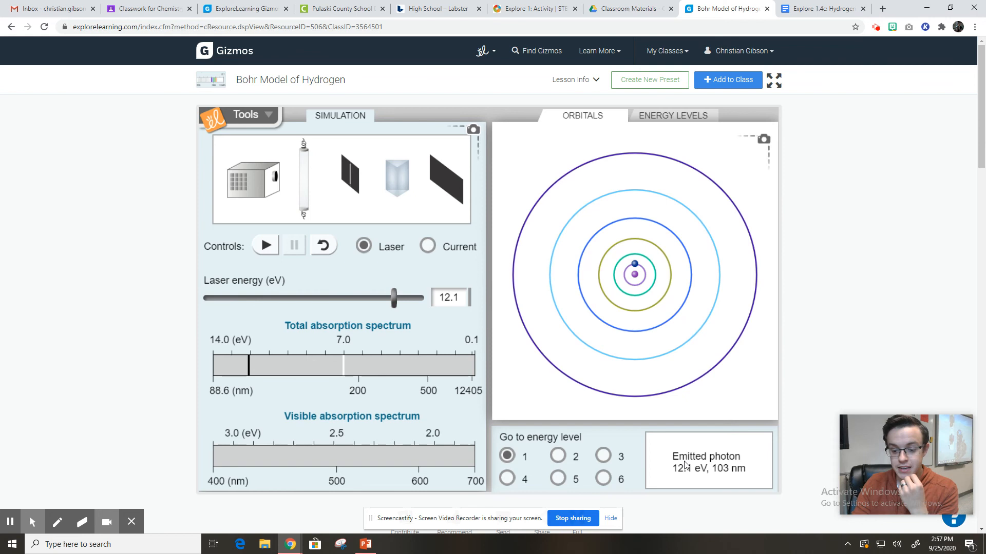
pyautogui.moveTo(638, 254)
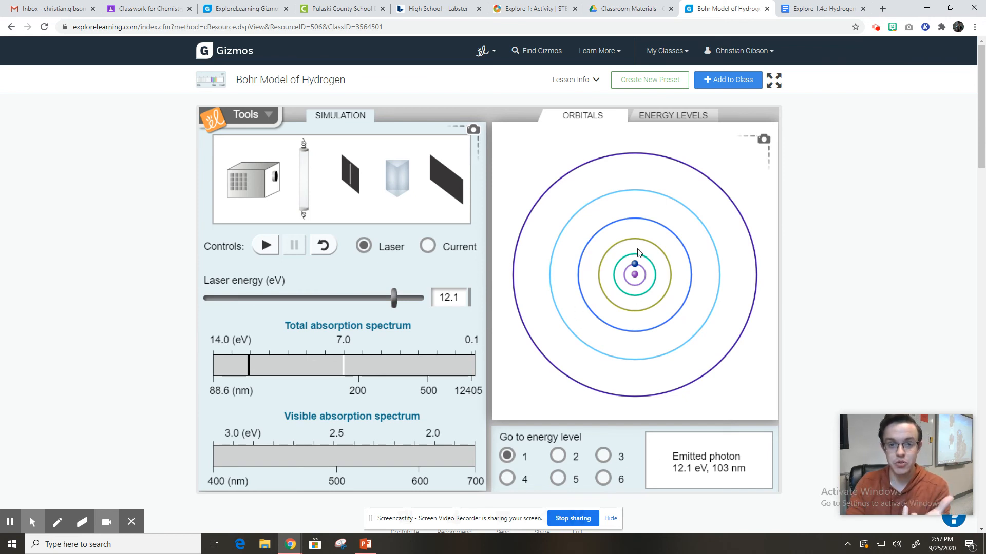
pyautogui.moveTo(635, 270)
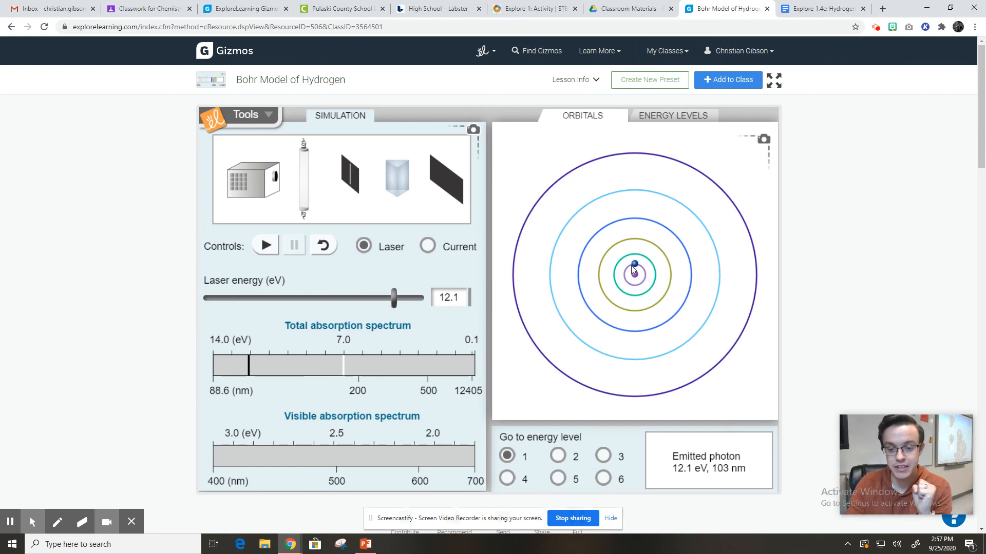
pyautogui.moveTo(714, 164)
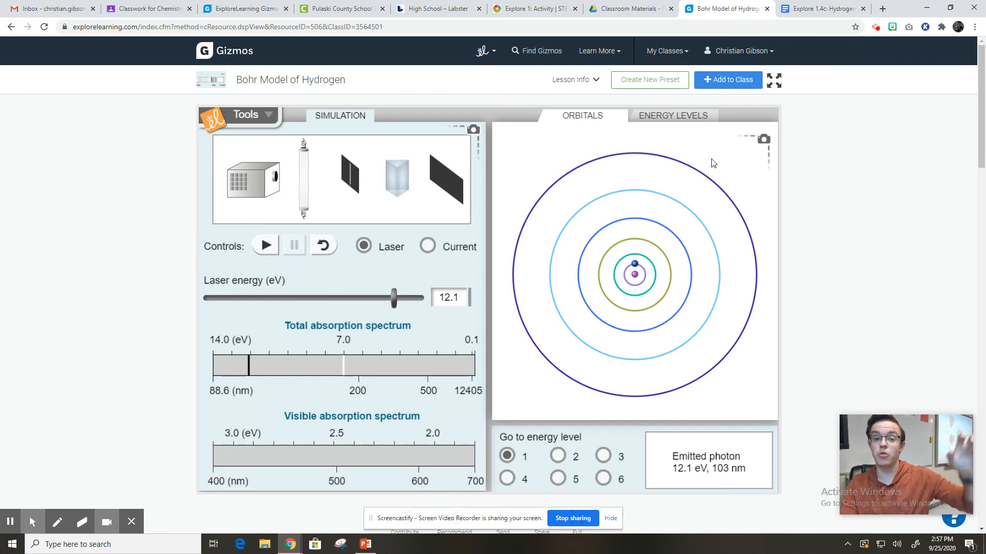
pyautogui.moveTo(683, 461)
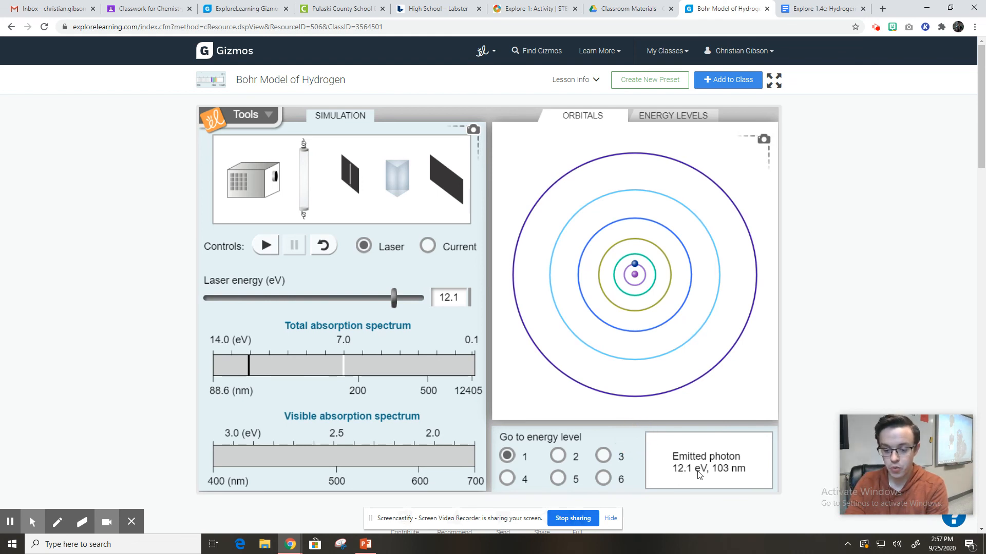
# Fill the question 3 answer box with '12.1eV' and return to the Gizmo
pyautogui.click(822, 9)
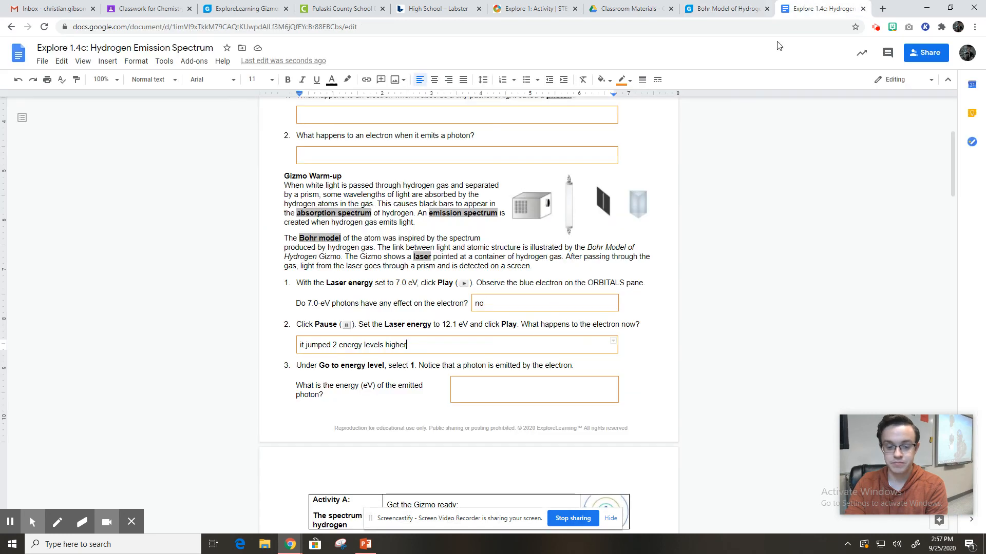
pyautogui.click(534, 388)
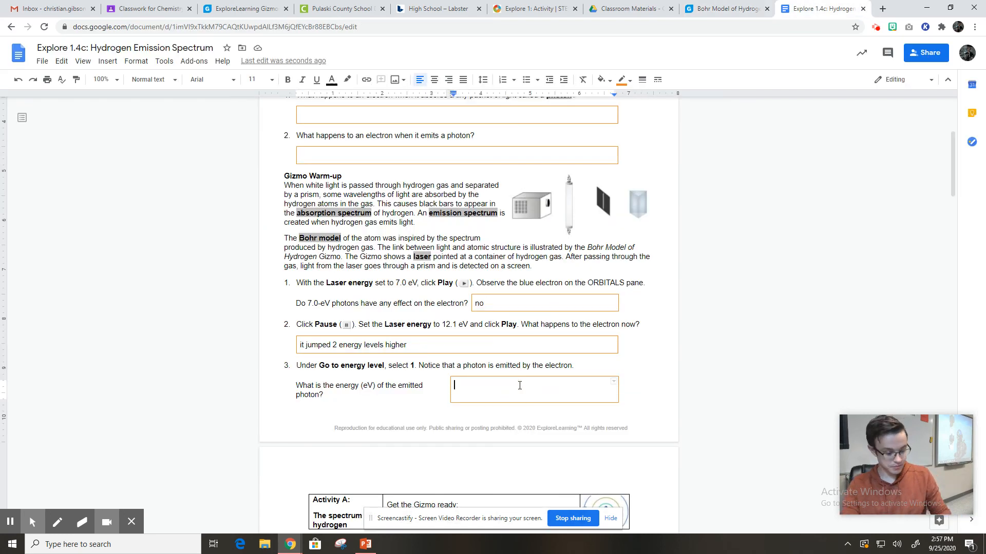
pyautogui.write('12.1')
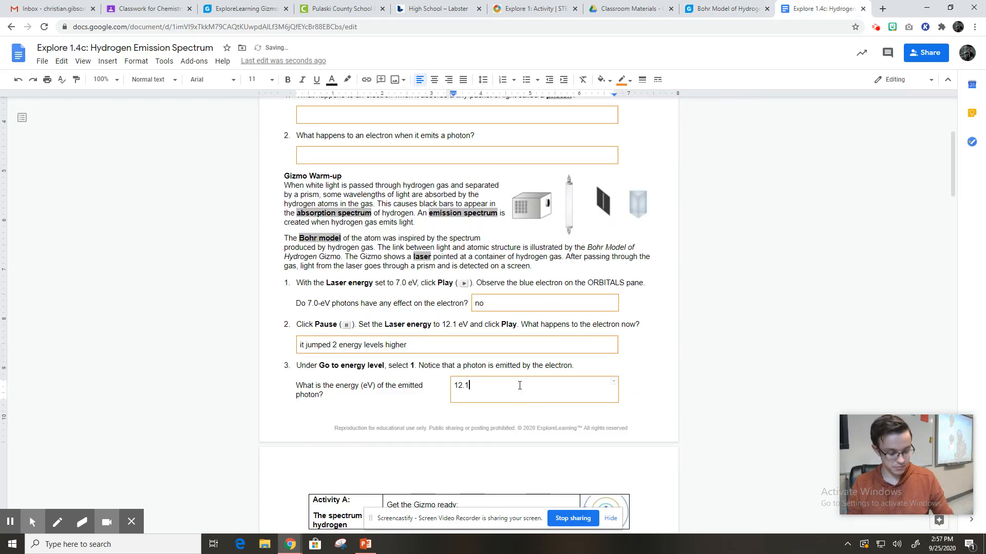
pyautogui.write('eV')
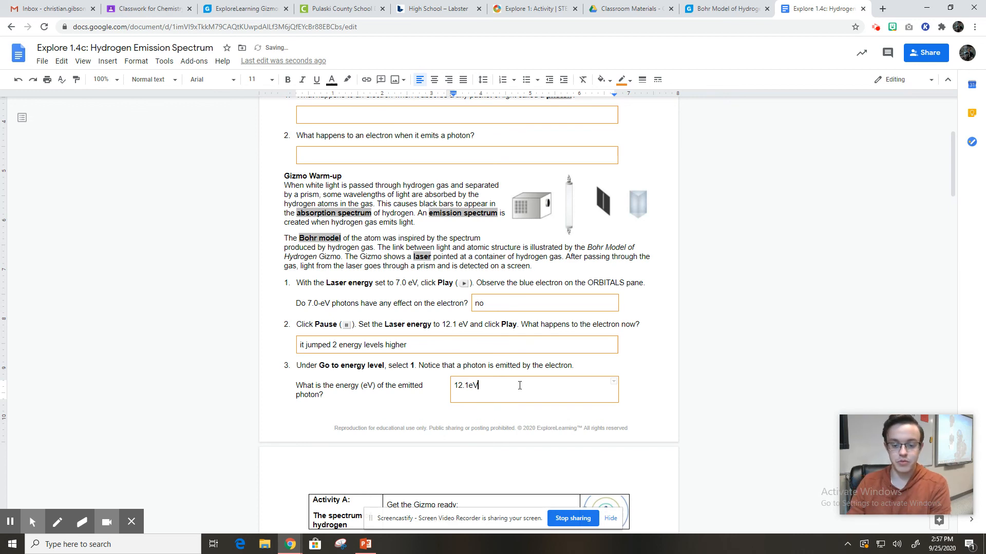
pyautogui.click(726, 9)
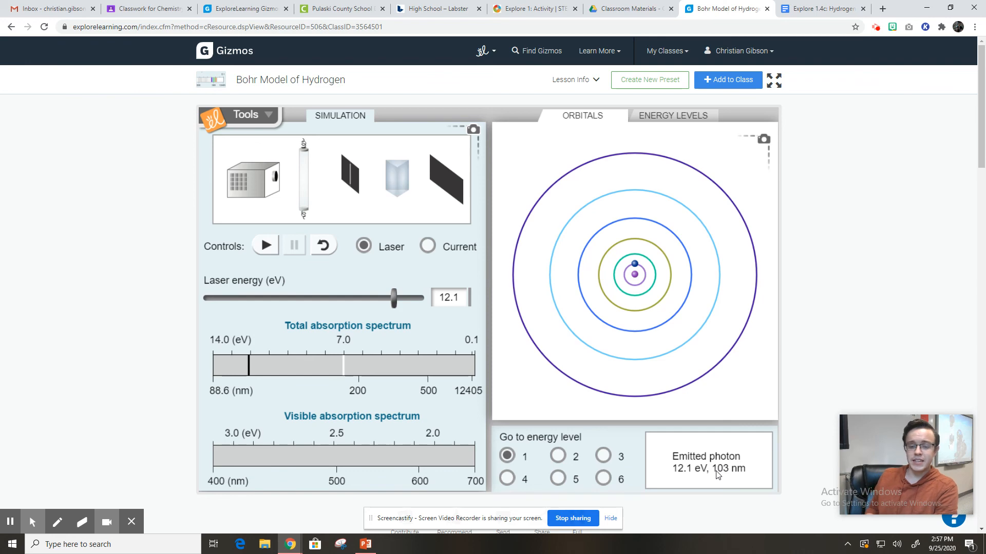
pyautogui.moveTo(862, 99)
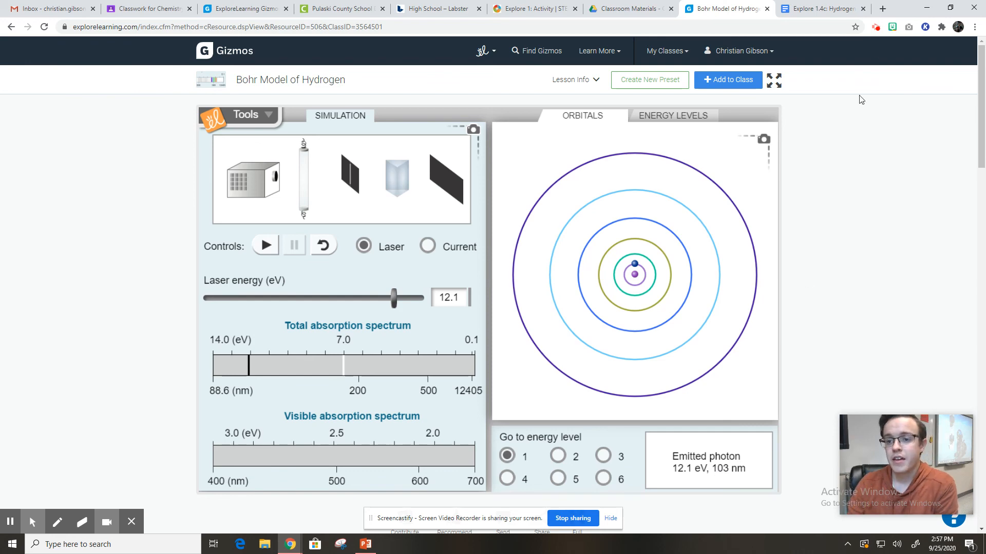
# Scroll the worksheet down past the warm-up to Activity B: Energy levels
pyautogui.click(821, 8)
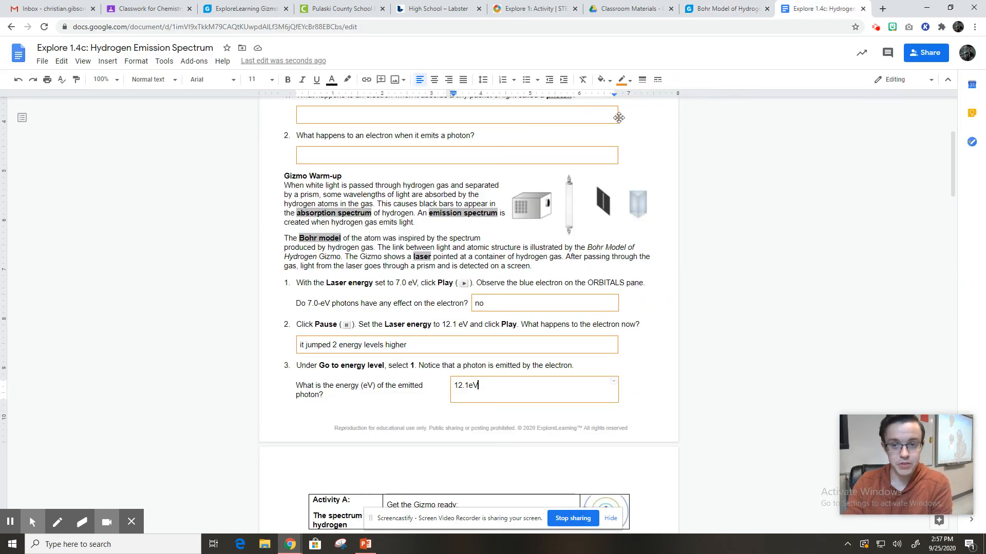
pyautogui.click(726, 9)
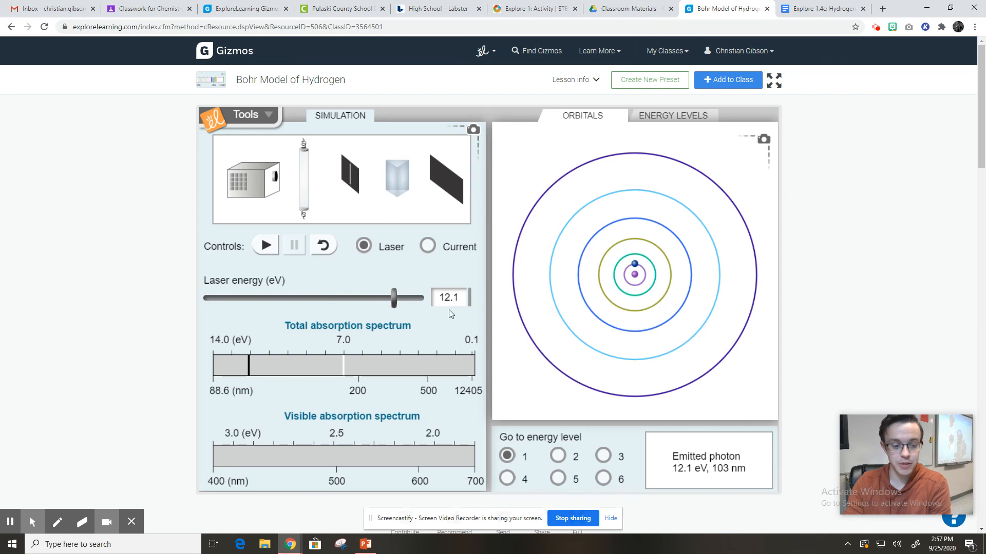
pyautogui.moveTo(354, 357)
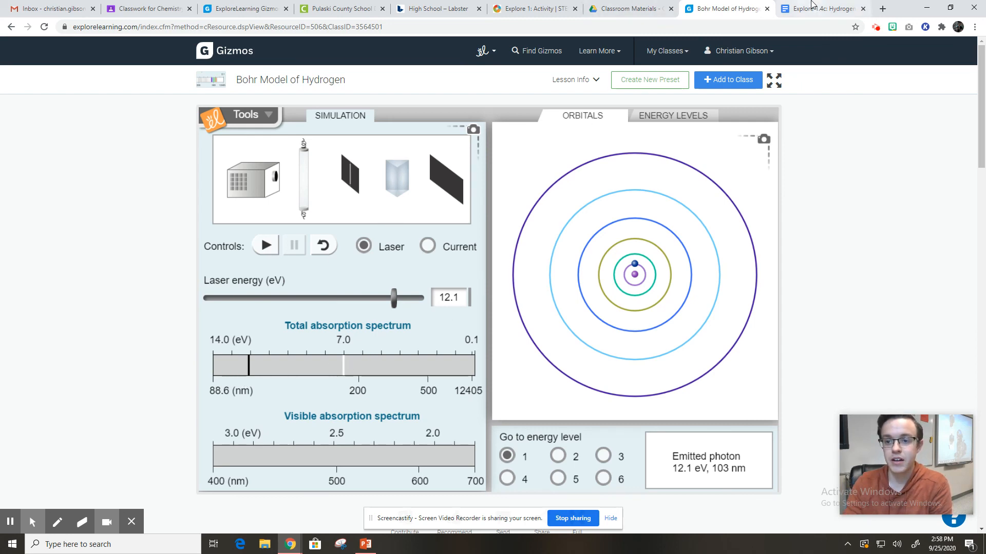
pyautogui.click(820, 8)
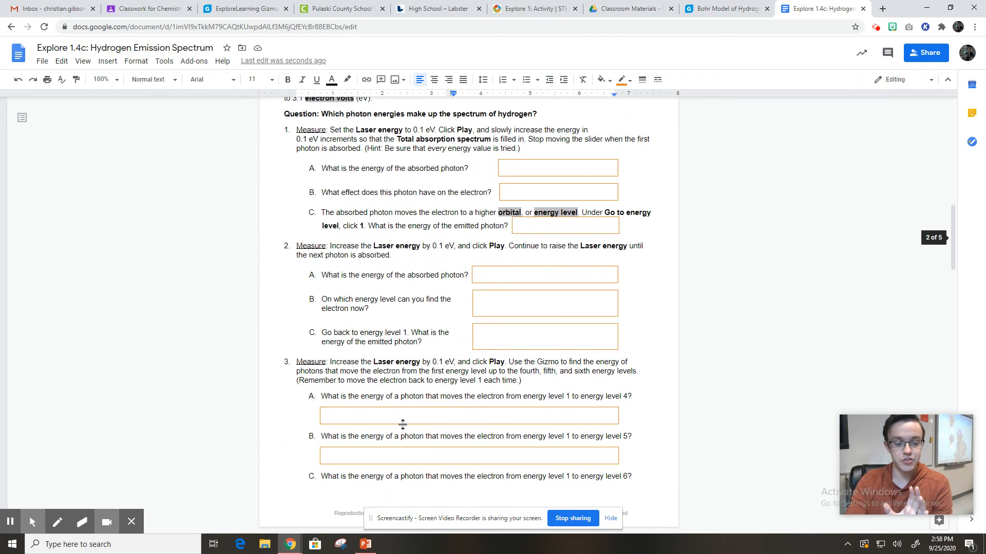
pyautogui.scroll(-3)
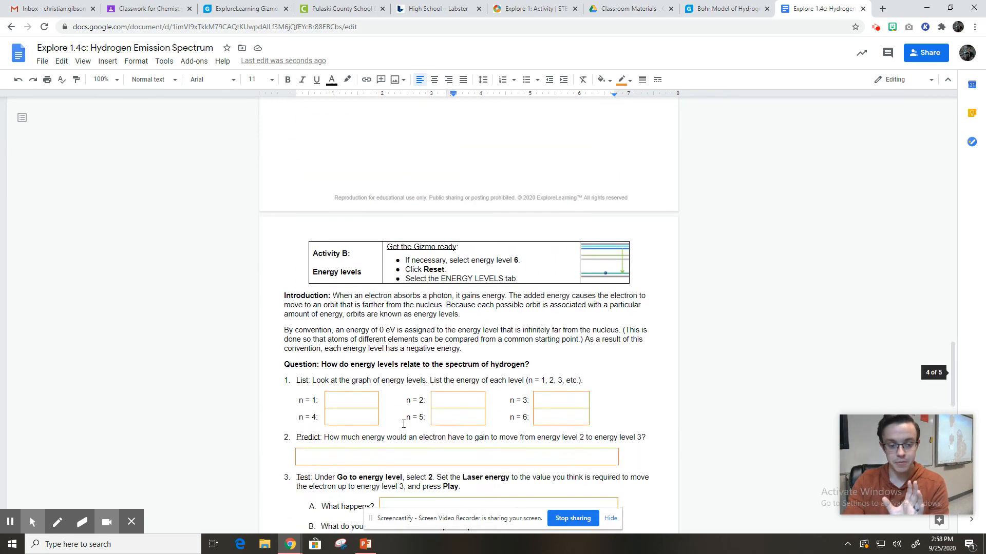
pyautogui.scroll(-3)
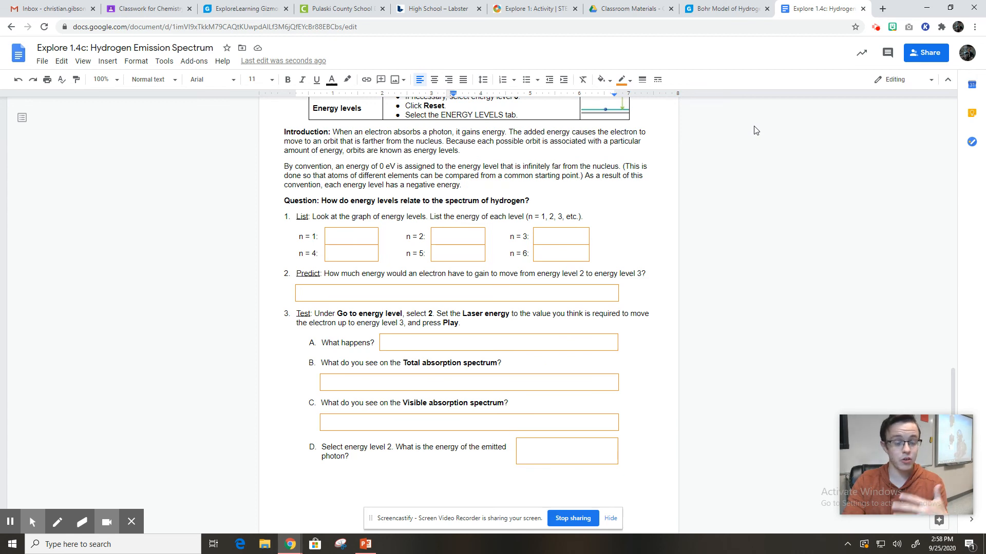
pyautogui.click(10, 522)
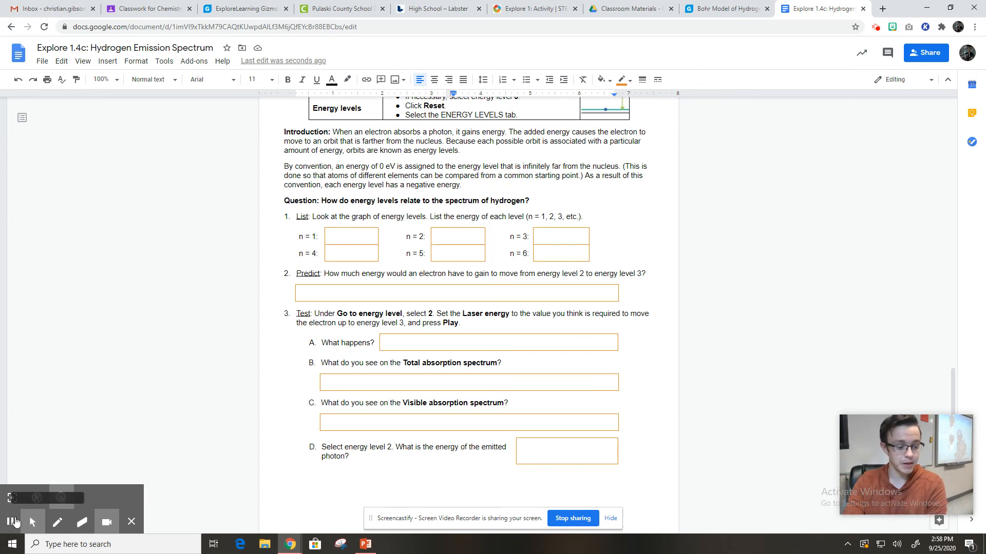